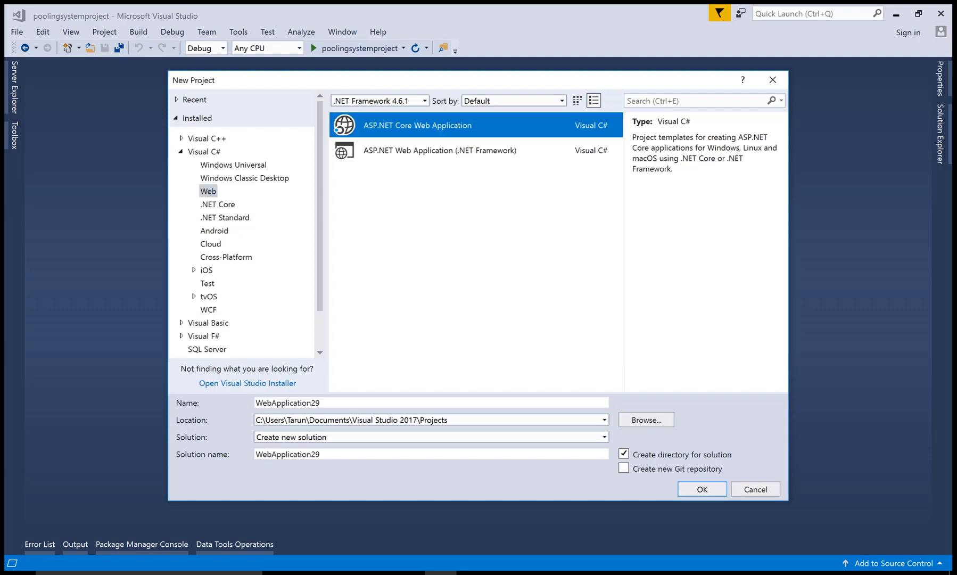
# Create an empty ASP.NET Core Web Application project named WebAPI.
pyautogui.click(430, 402)
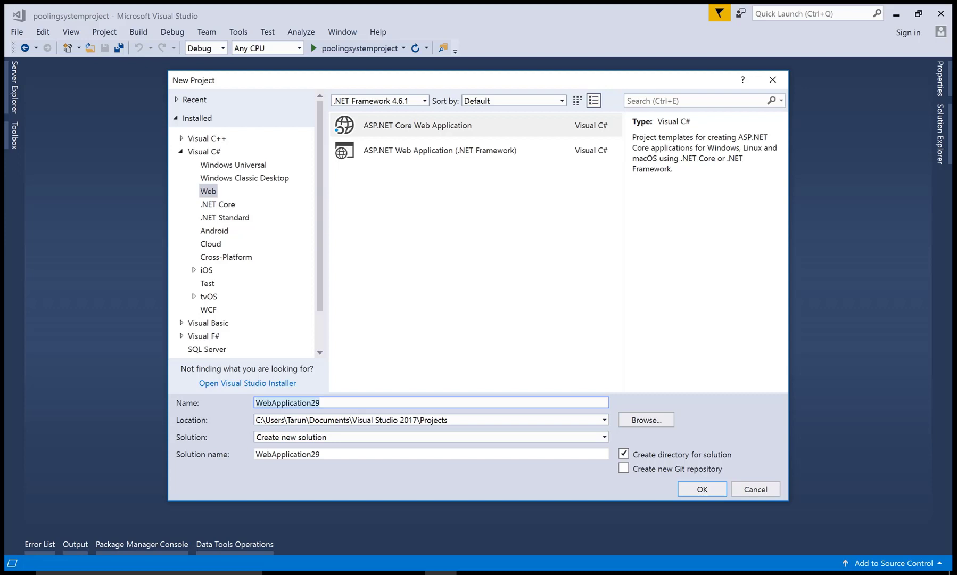
pyautogui.write('WebAPI')
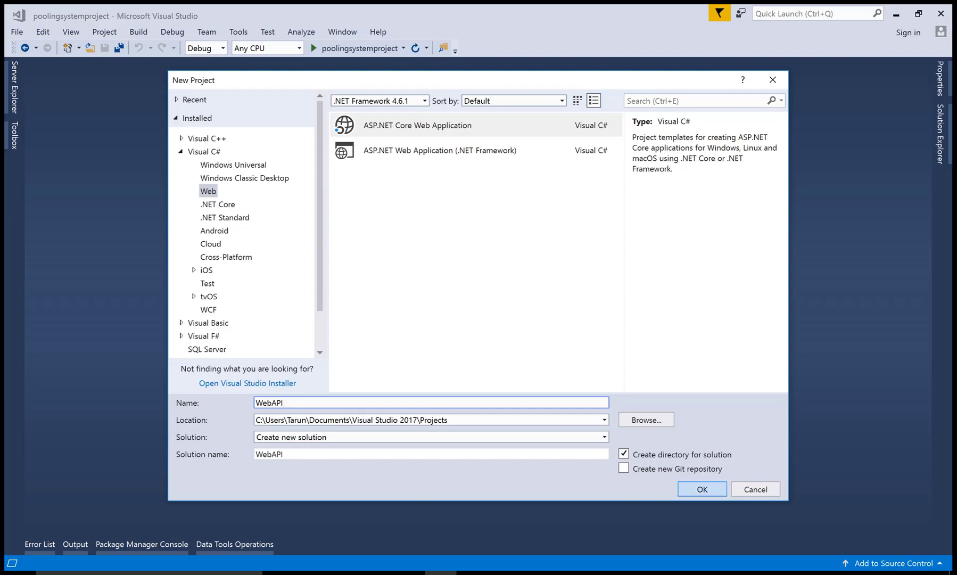
pyautogui.click(703, 488)
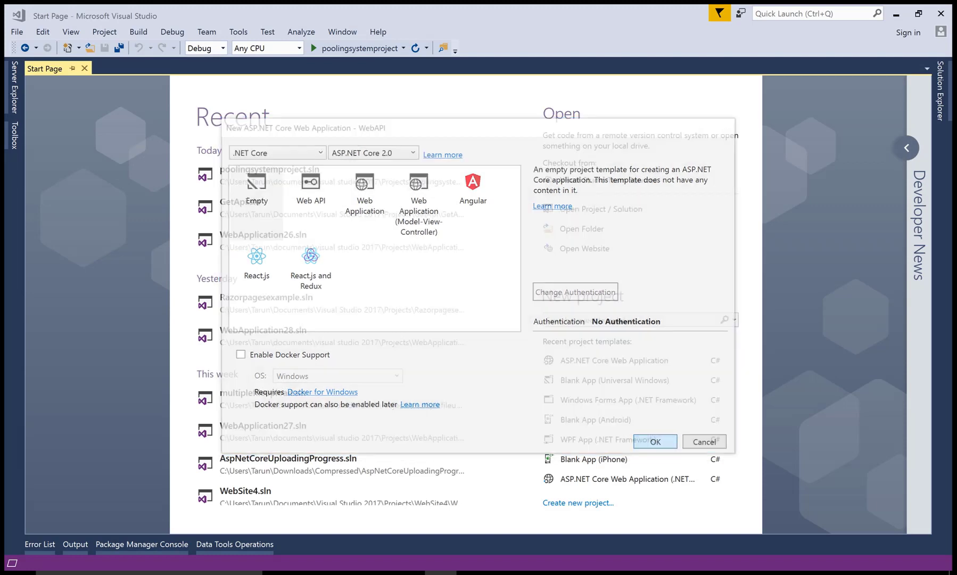
pyautogui.click(655, 441)
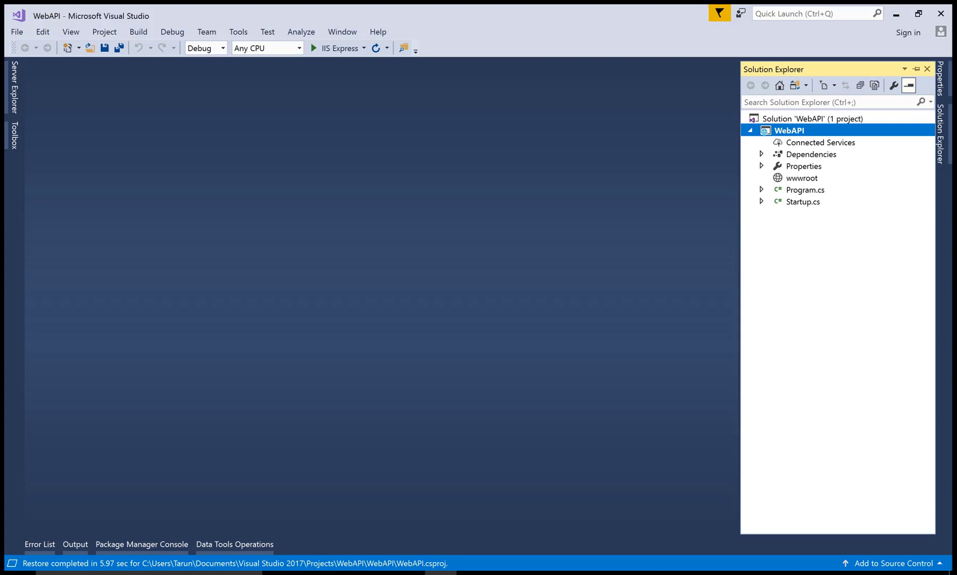
# Search NuGet Browse for Microsoft.AspNetCore.Mvc in the WebAPI project.
pyautogui.rightClick(789, 130)
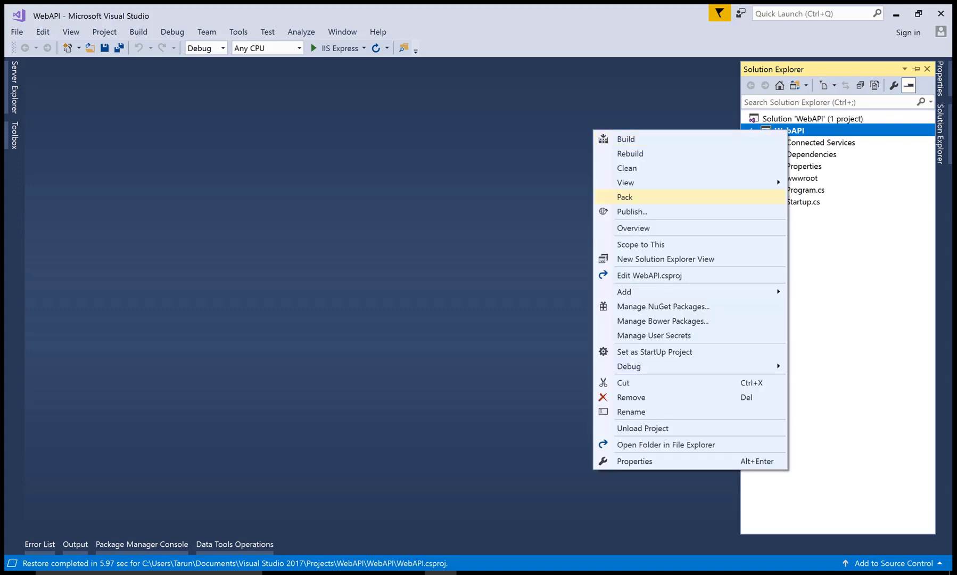
pyautogui.click(662, 306)
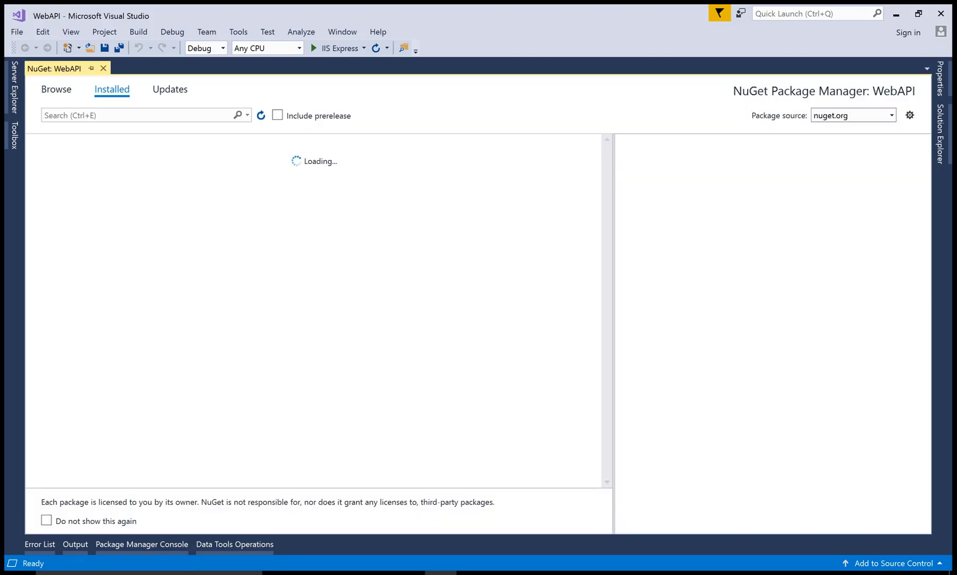
pyautogui.click(57, 88)
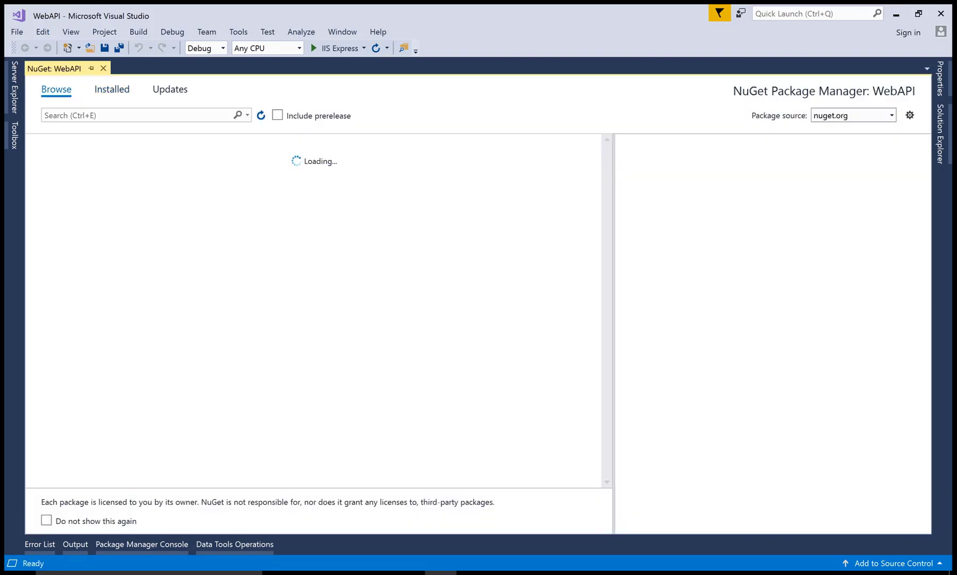
pyautogui.click(133, 115)
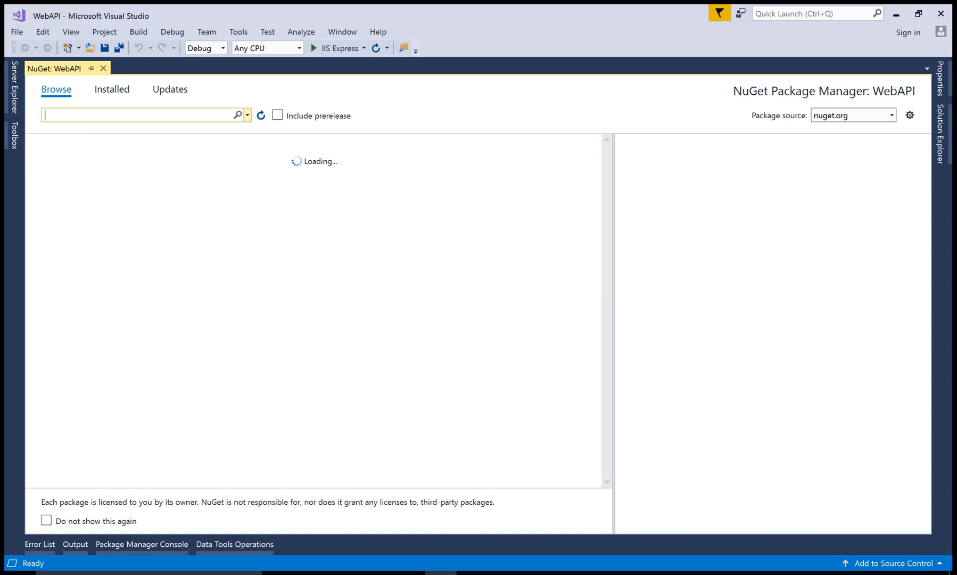
pyautogui.write('Micro')
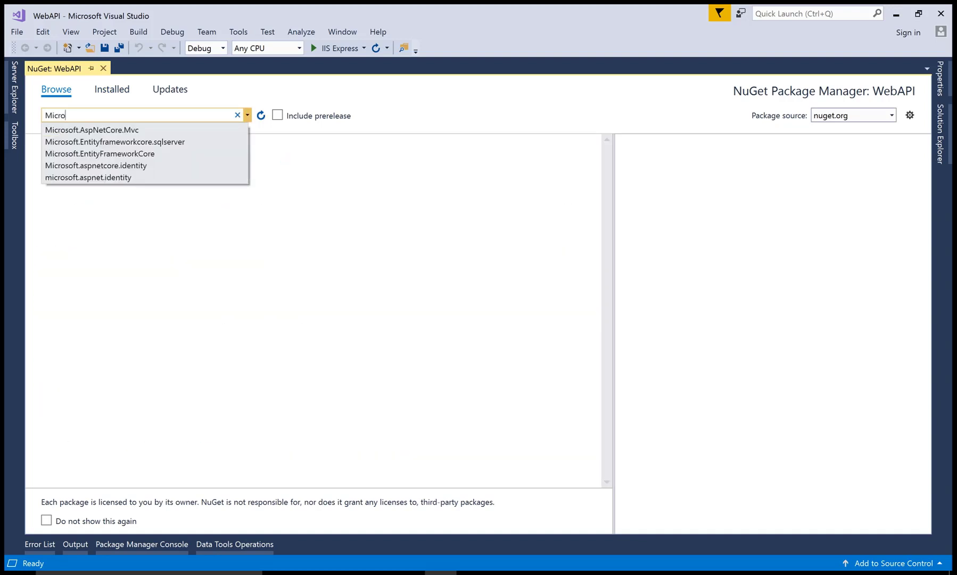
pyautogui.write('soft')
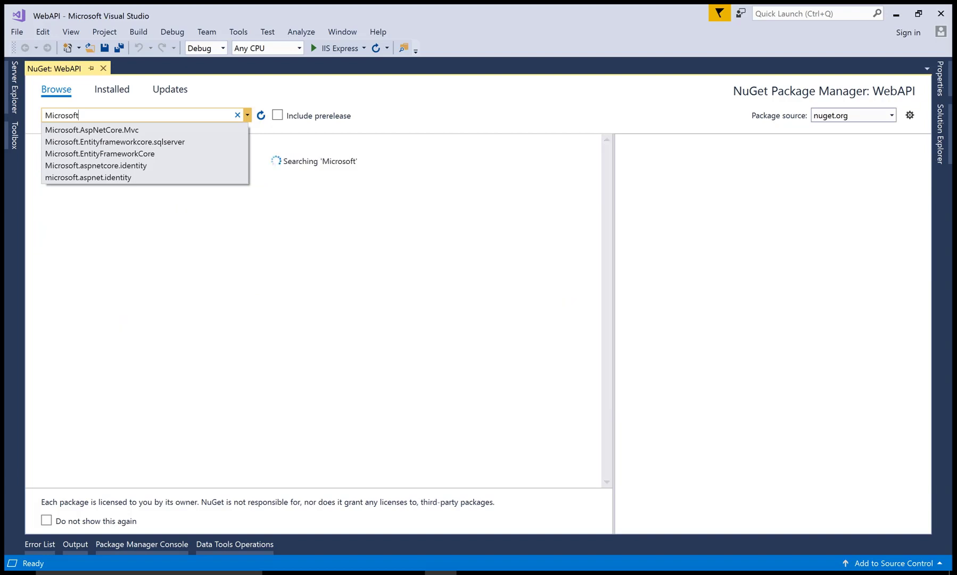
pyautogui.click(90, 130)
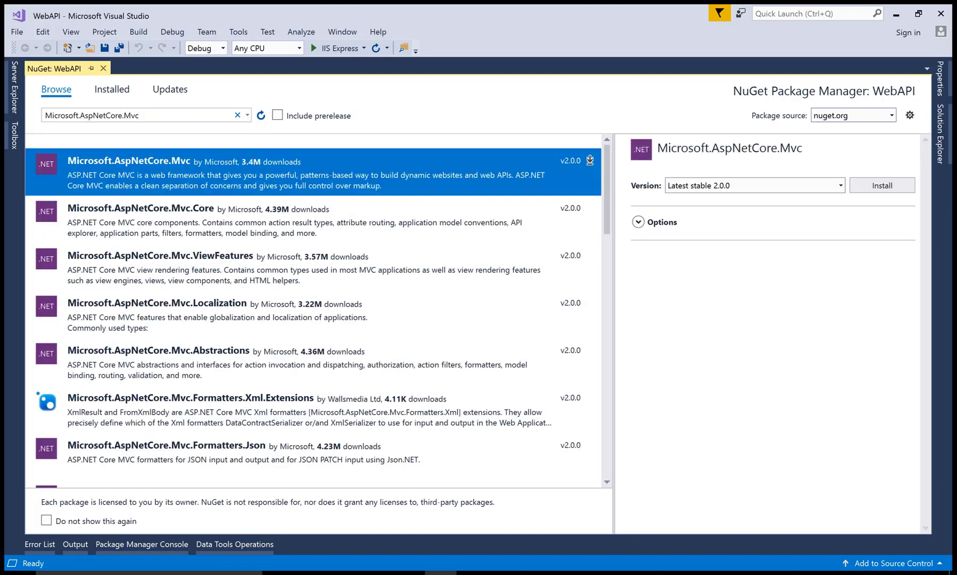
# Install Microsoft.AspNetCore.Mvc 2.0.0 and close the package manager.
pyautogui.click(881, 184)
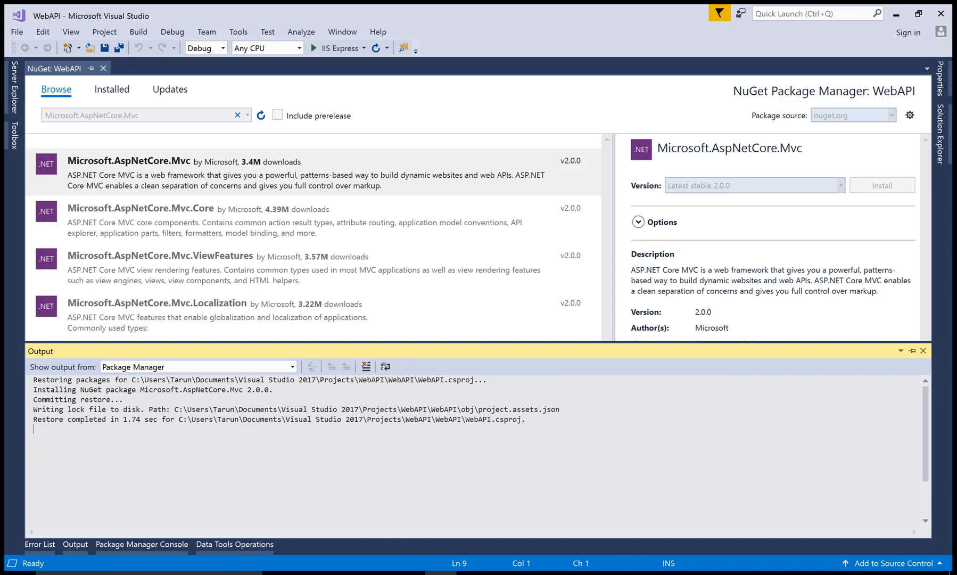
pyautogui.click(882, 184)
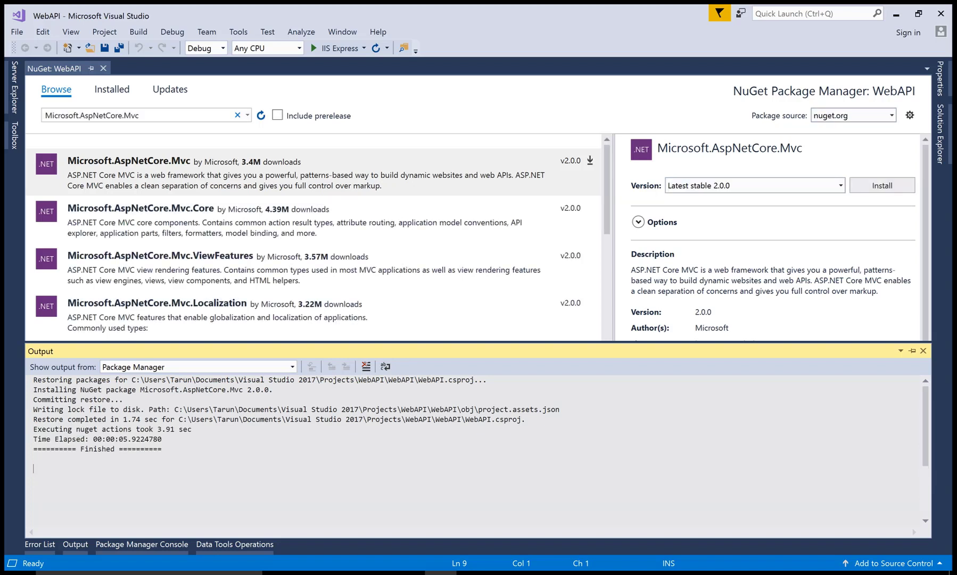
pyautogui.click(882, 184)
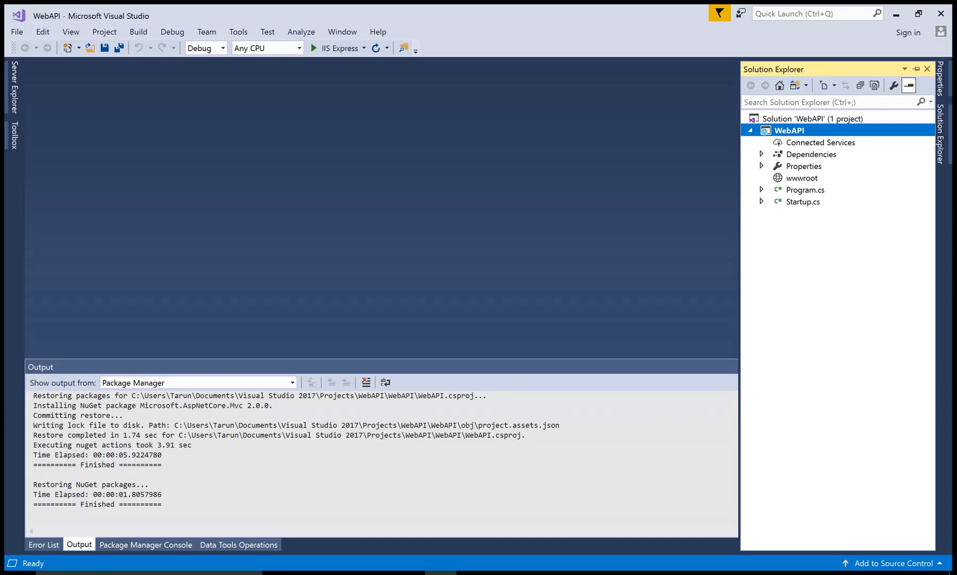
# Add services.AddMvc(); to ConfigureServices in Startup.cs.
pyautogui.doubleClick(803, 201)
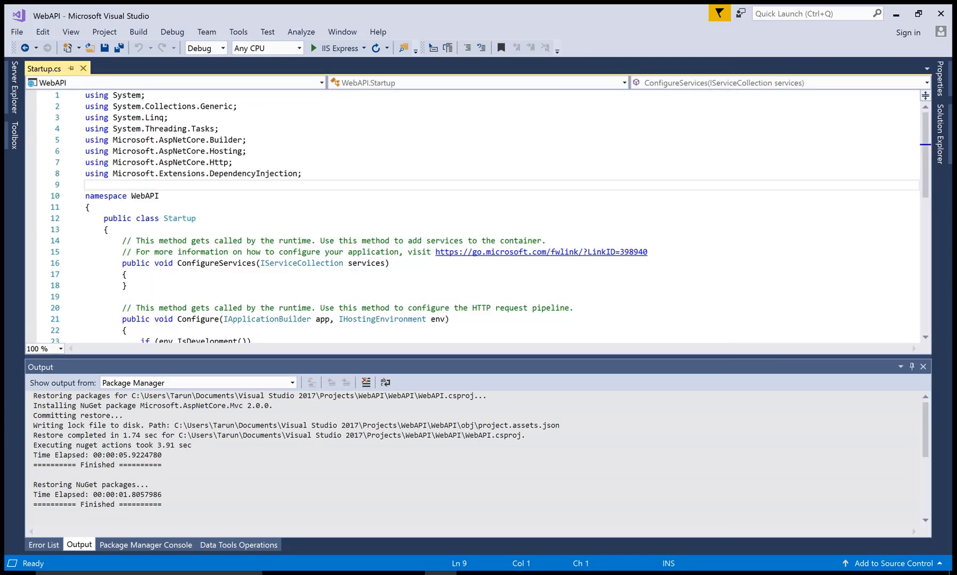
pyautogui.scroll(-3)
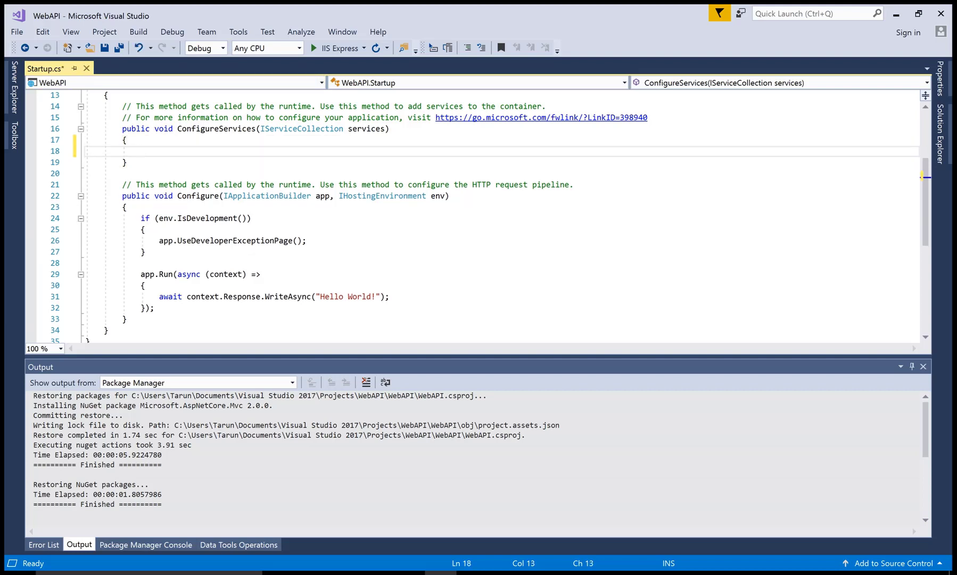
pyautogui.write('se')
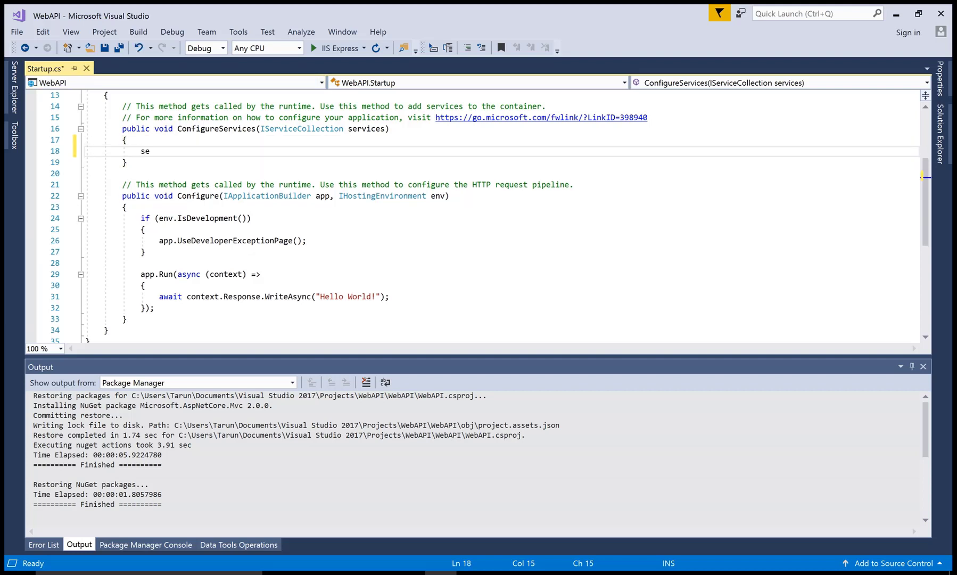
pyautogui.write('rvices')
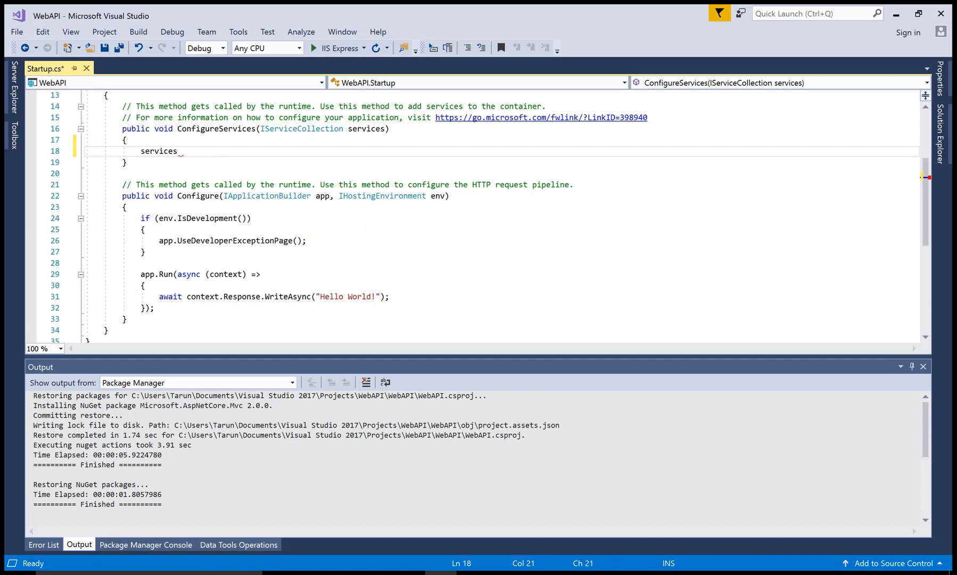
pyautogui.write('.Addm')
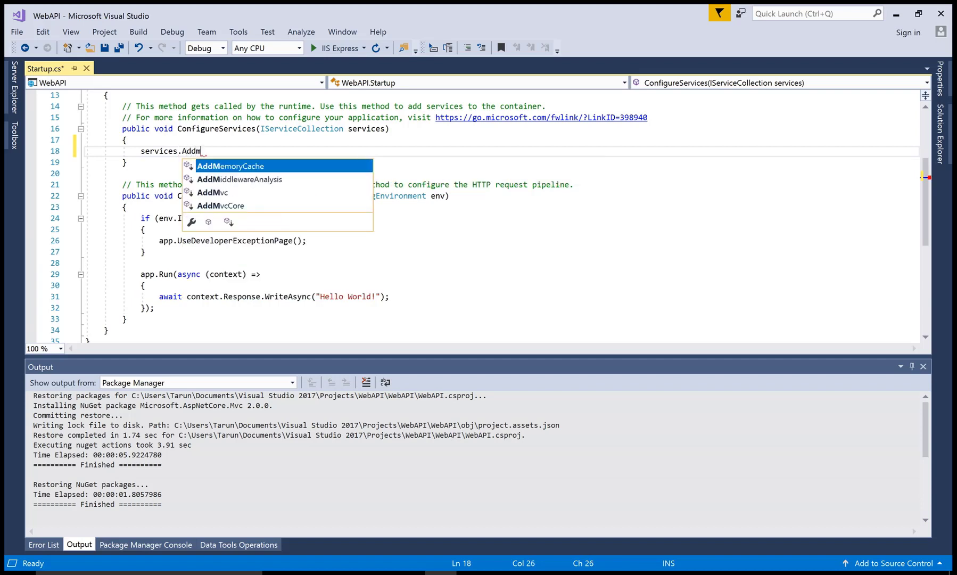
pyautogui.write('Mvc')
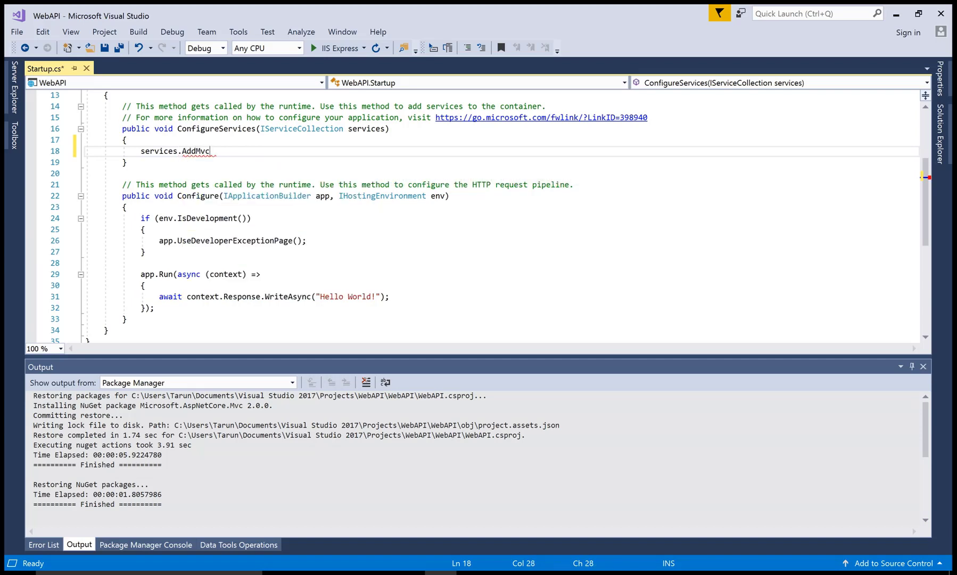
pyautogui.write('();')
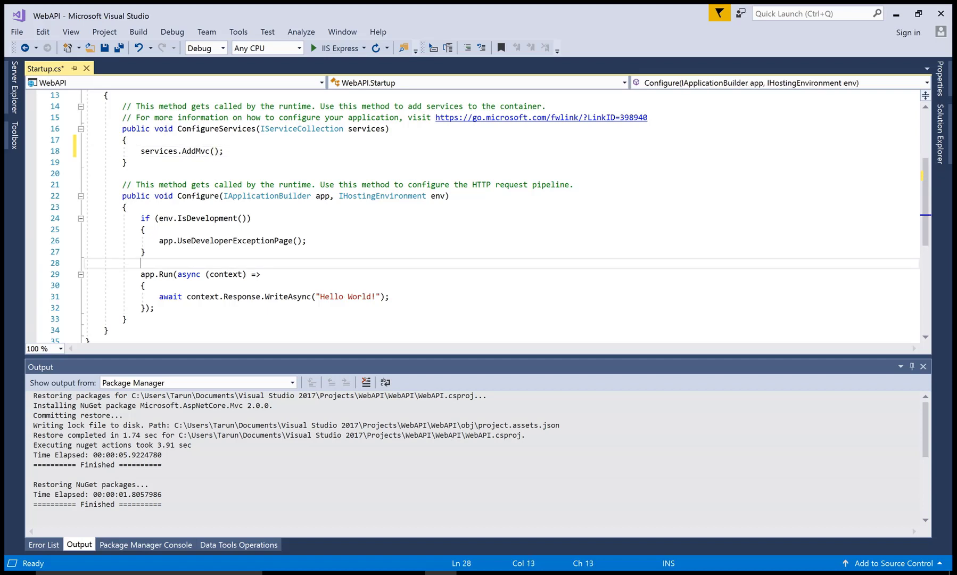
# Add app.UseMvc(); to the Configure method.
pyautogui.write('app')
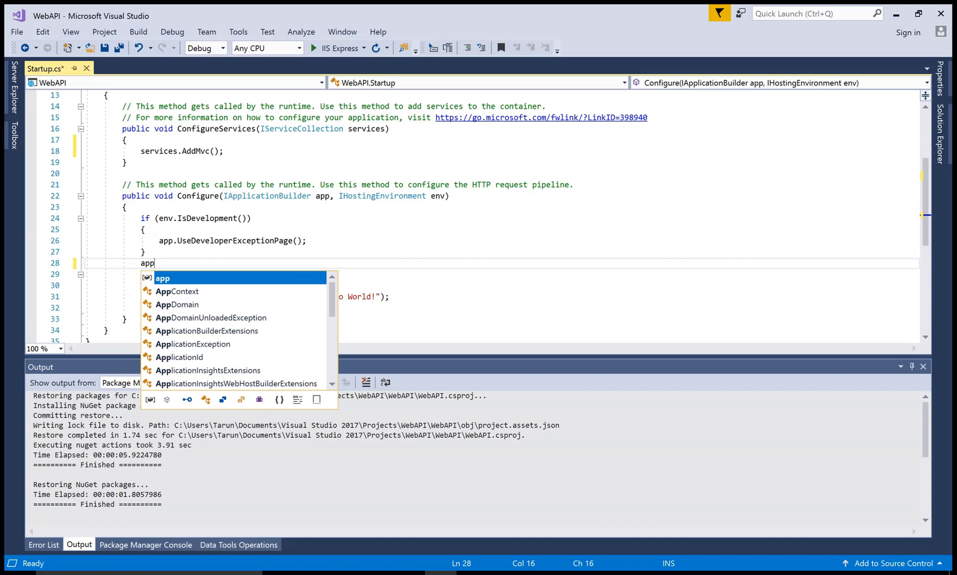
pyautogui.write('.us')
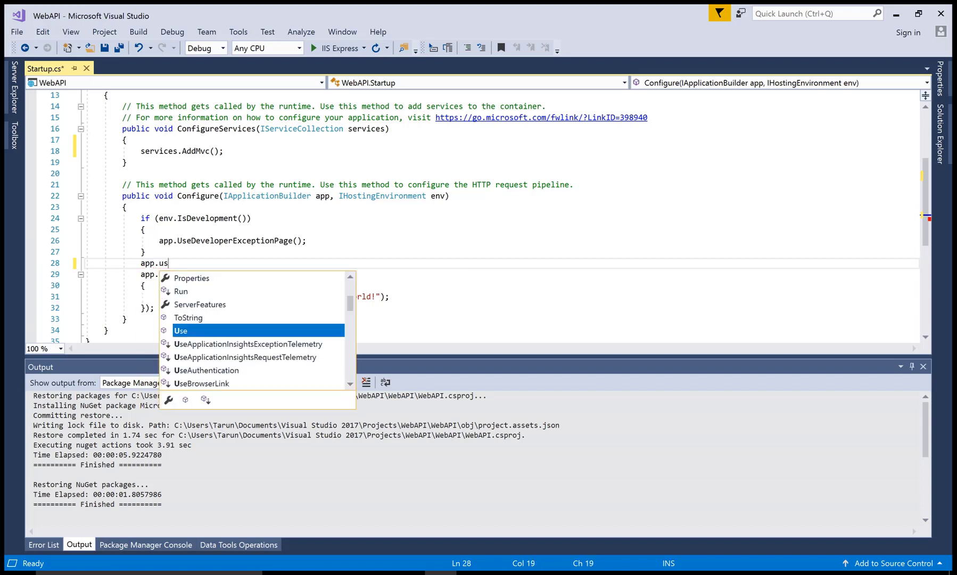
pyautogui.write('Mvc')
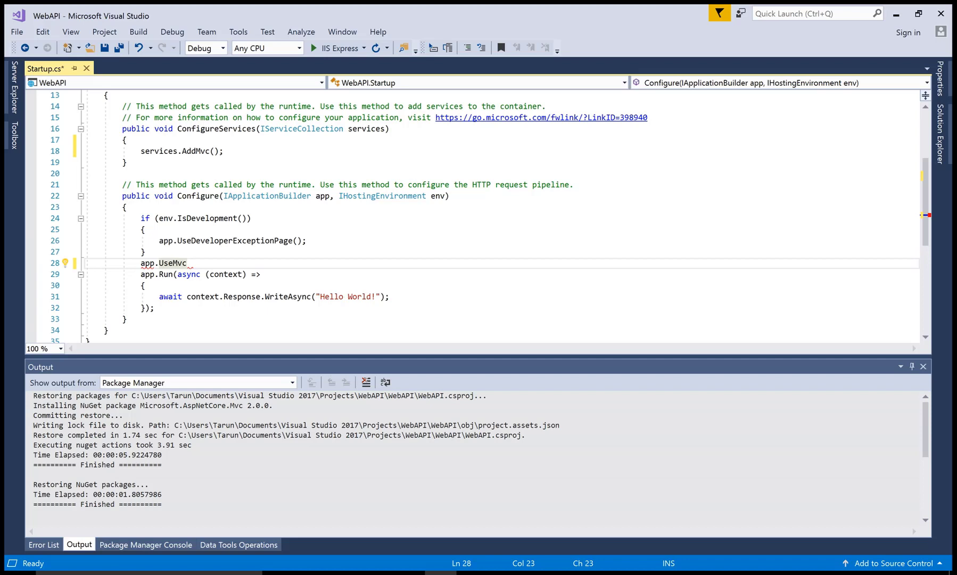
pyautogui.write('();')
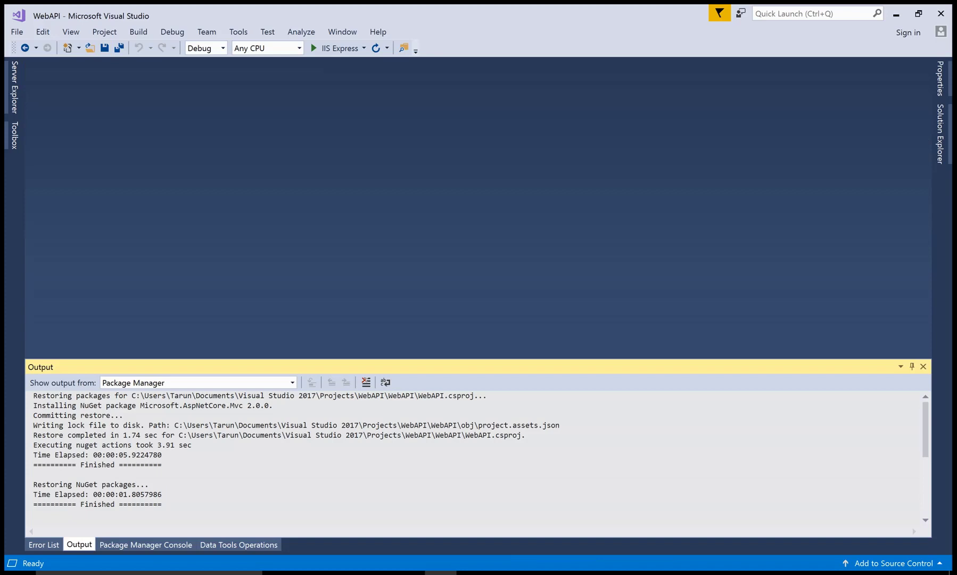
# Add a Controllers folder to the project and start adding a new item to it.
pyautogui.click(924, 366)
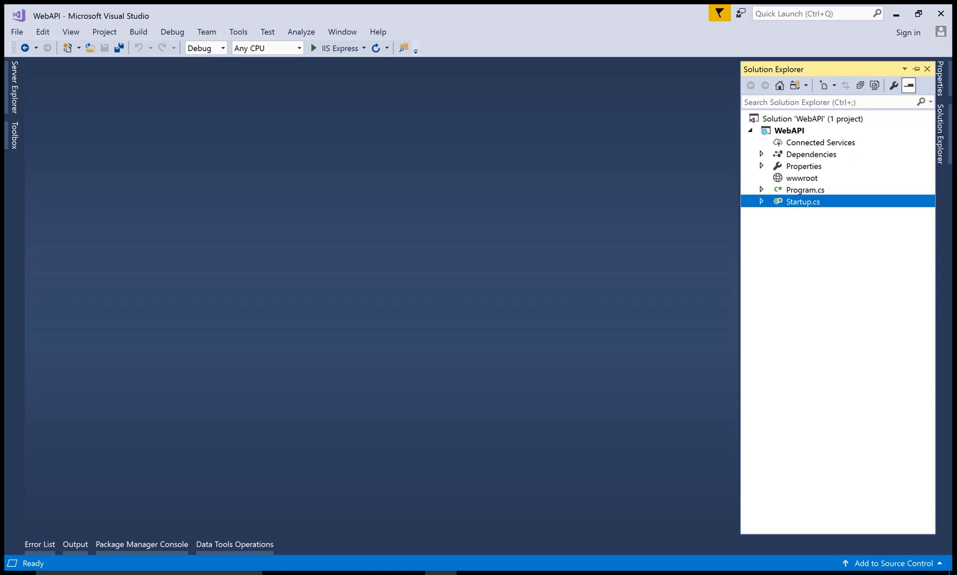
pyautogui.rightClick(789, 130)
pyautogui.write('Controllers')
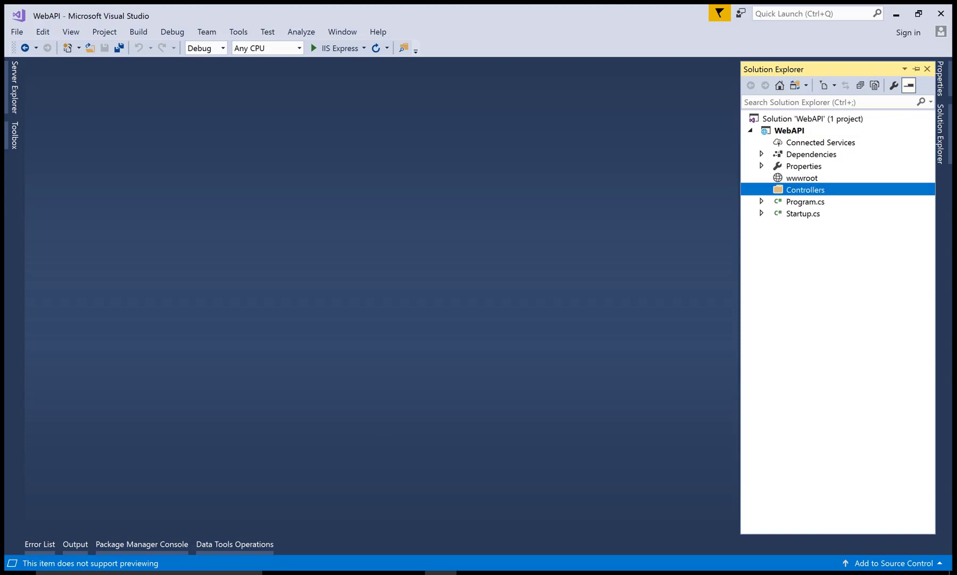
pyautogui.rightClick(805, 190)
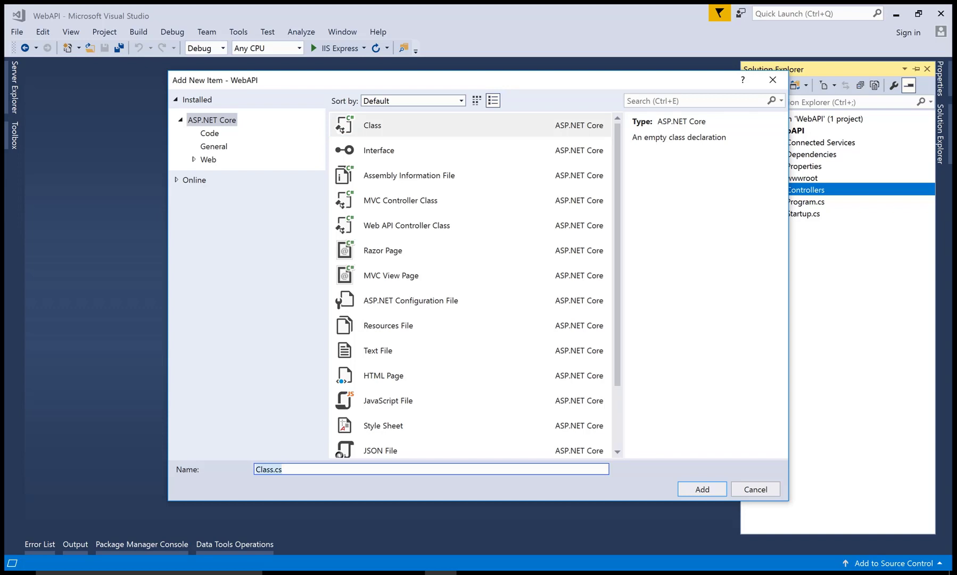
# Add a new Class item named moviesController to the Controllers folder.
pyautogui.write('M')
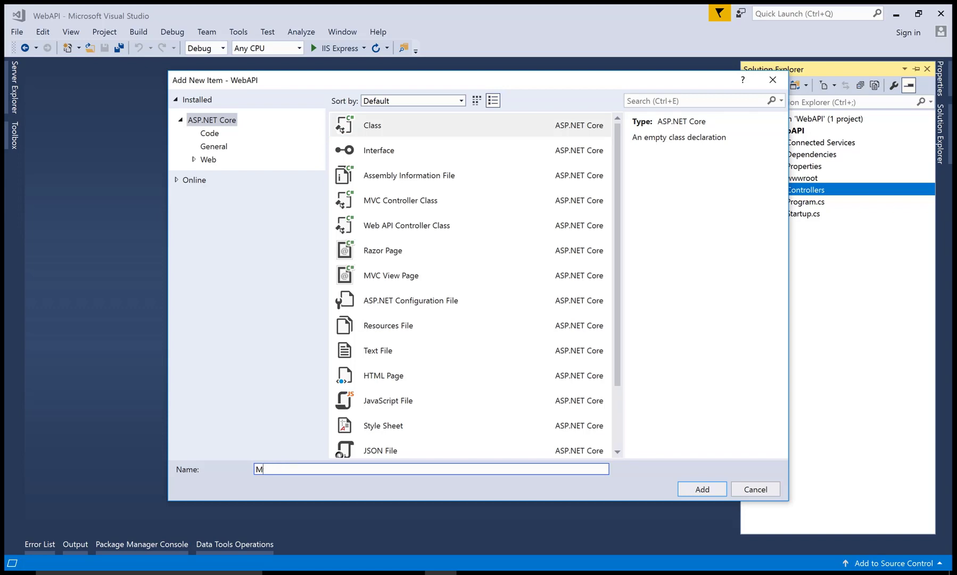
pyautogui.write('oviesController')
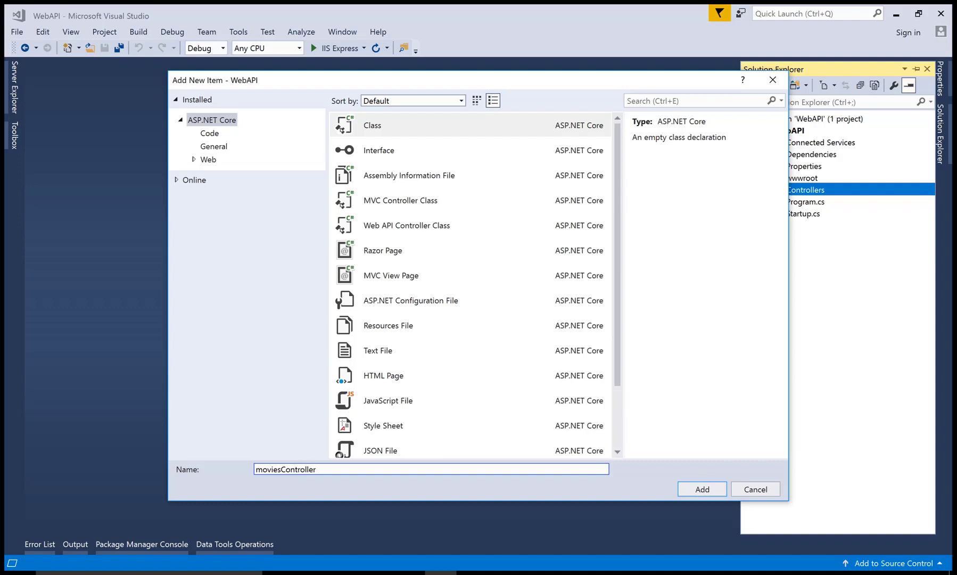
pyautogui.click(702, 489)
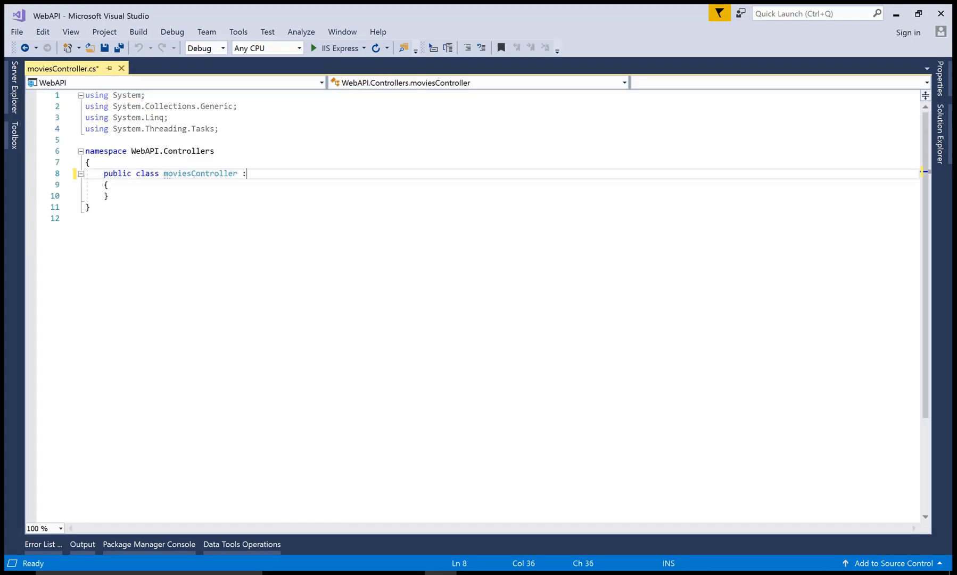
# Make moviesController inherit Controller and import Microsoft.AspNetCore.Mvc via quick actions.
pyautogui.write('Contr')
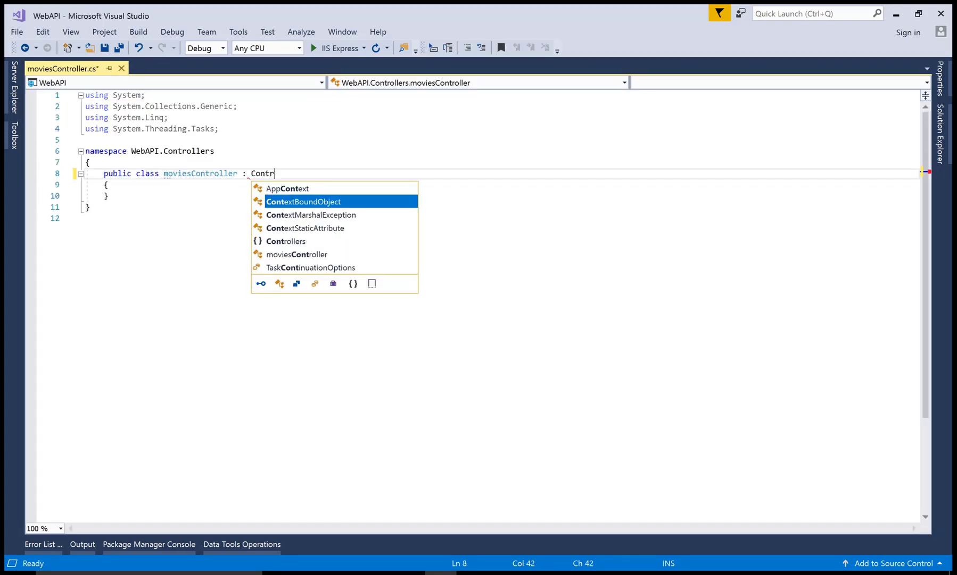
pyautogui.write('oller')
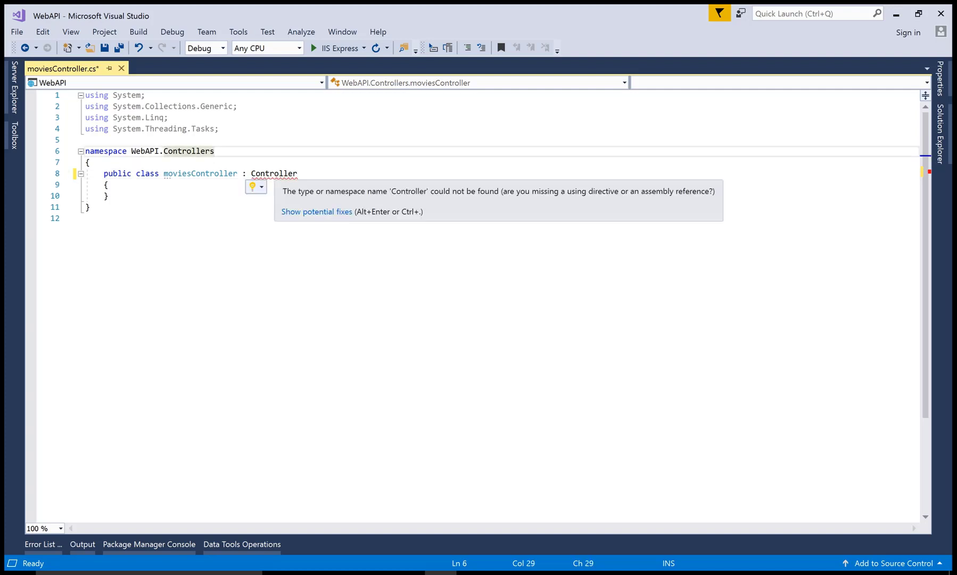
pyautogui.click(262, 186)
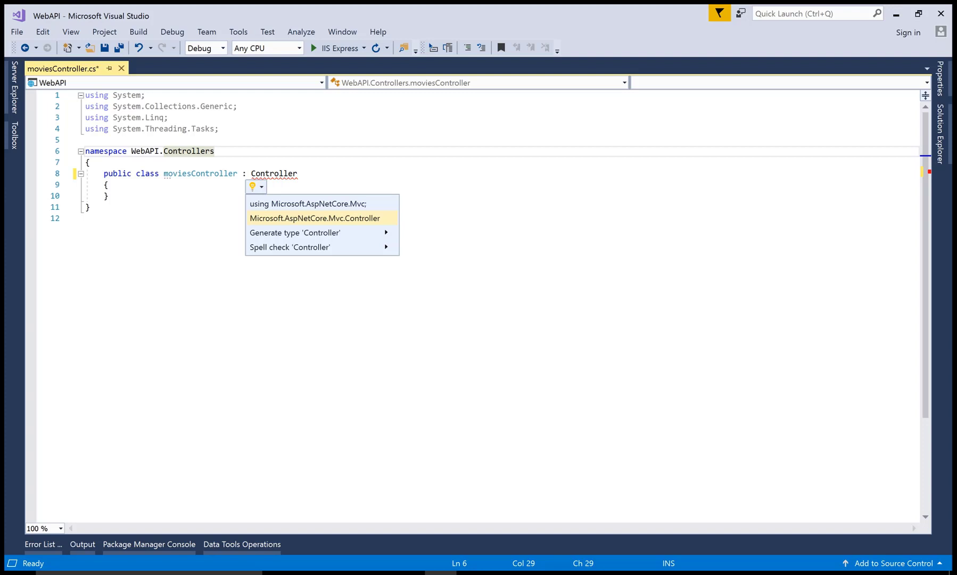
pyautogui.click(333, 204)
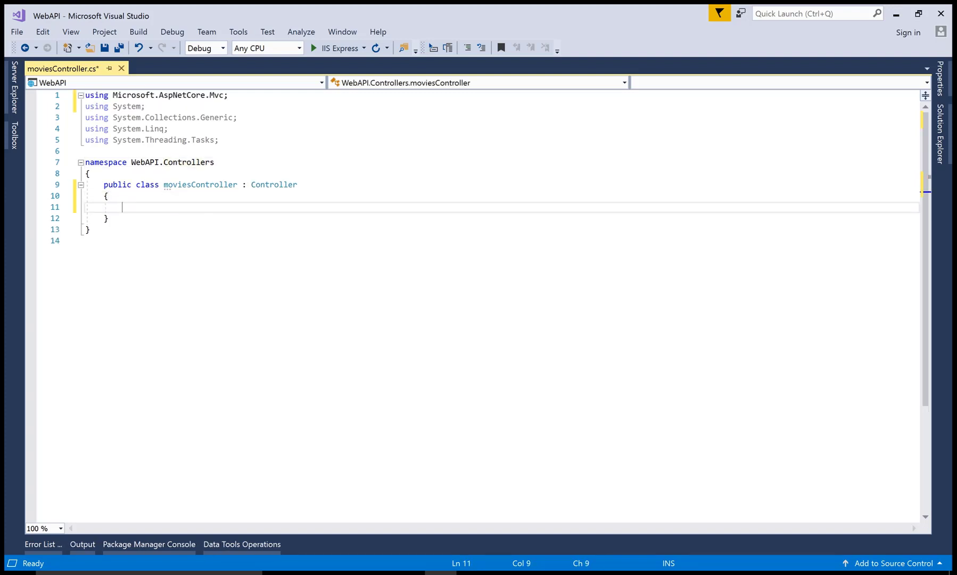
pyautogui.write('public J')
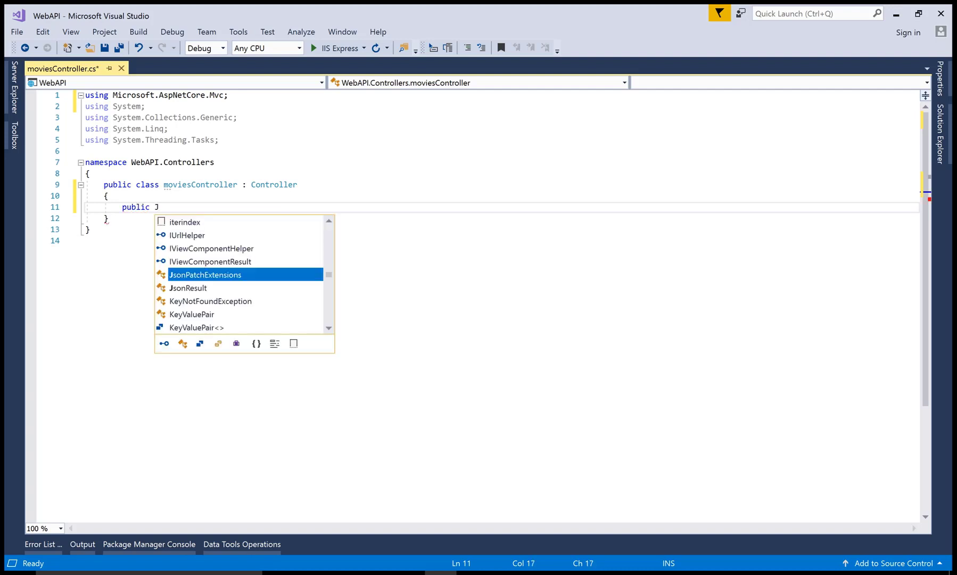
# Write public JsonResult getmovies() whose body begins return new JsonResult(.
pyautogui.write('Sonre')
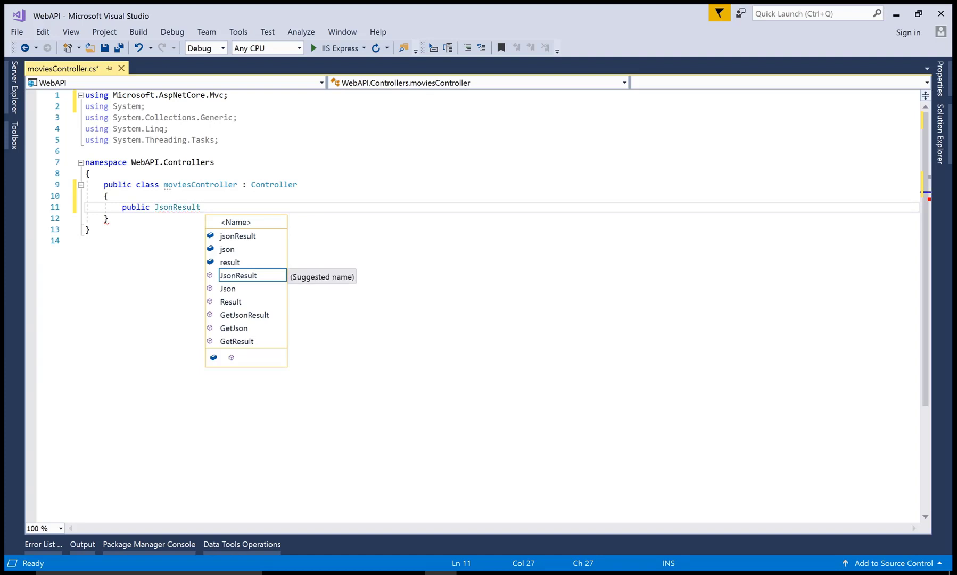
pyautogui.write('getmov')
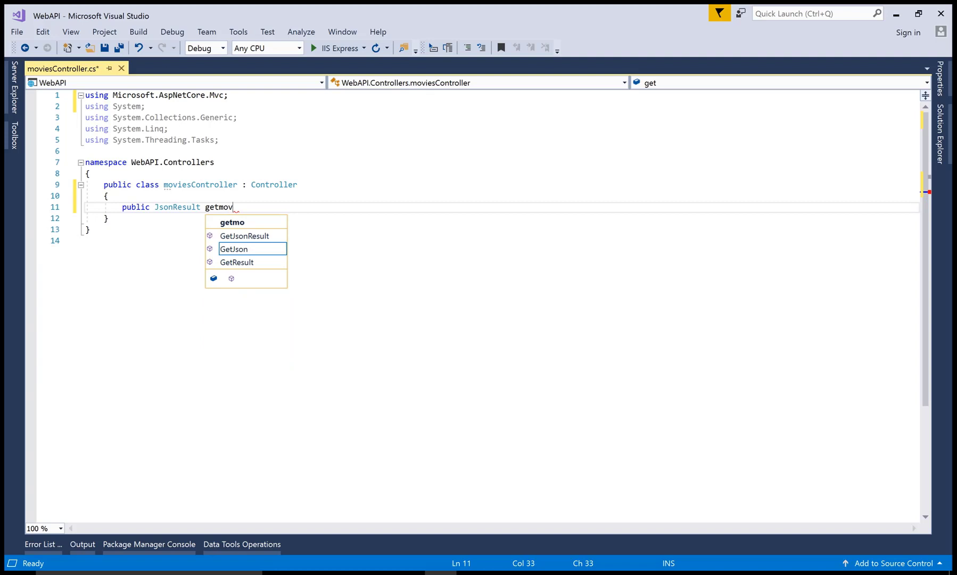
pyautogui.write('ies()')
pyautogui.write('{')
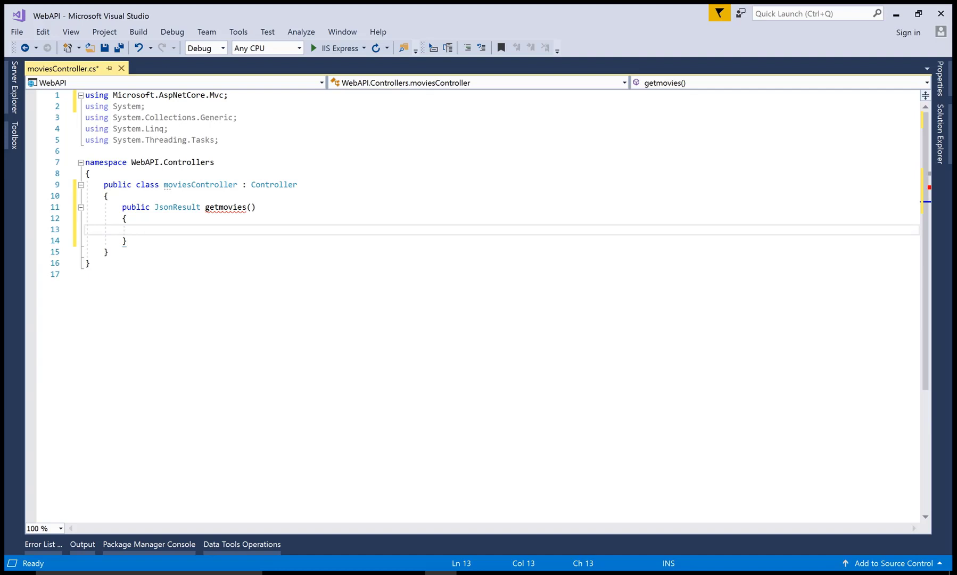
pyautogui.write('retur')
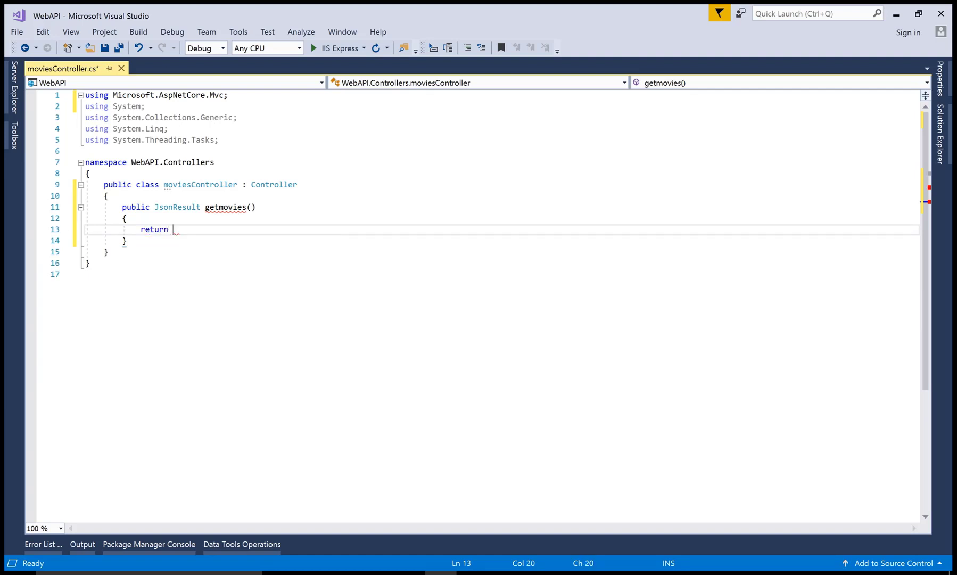
pyautogui.write('new')
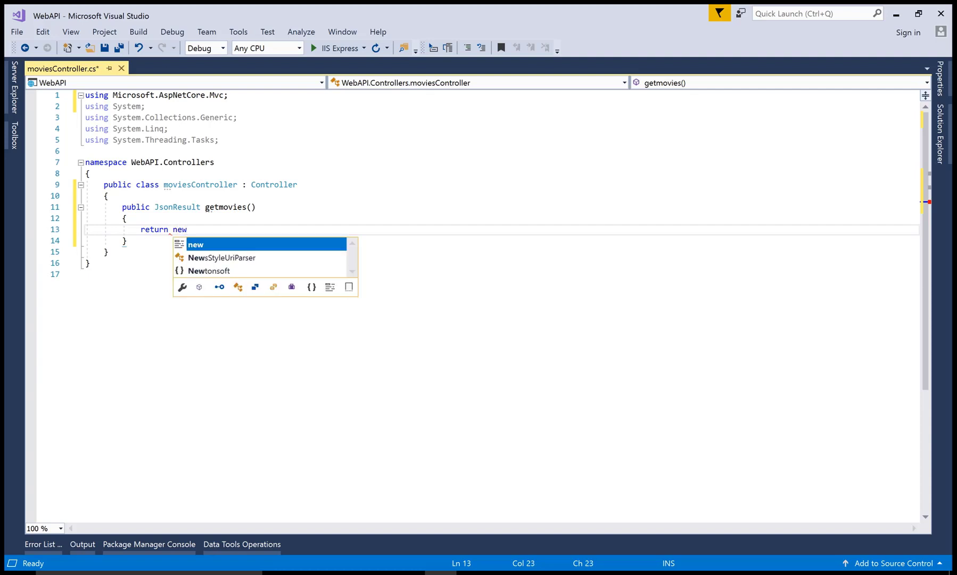
pyautogui.write('j')
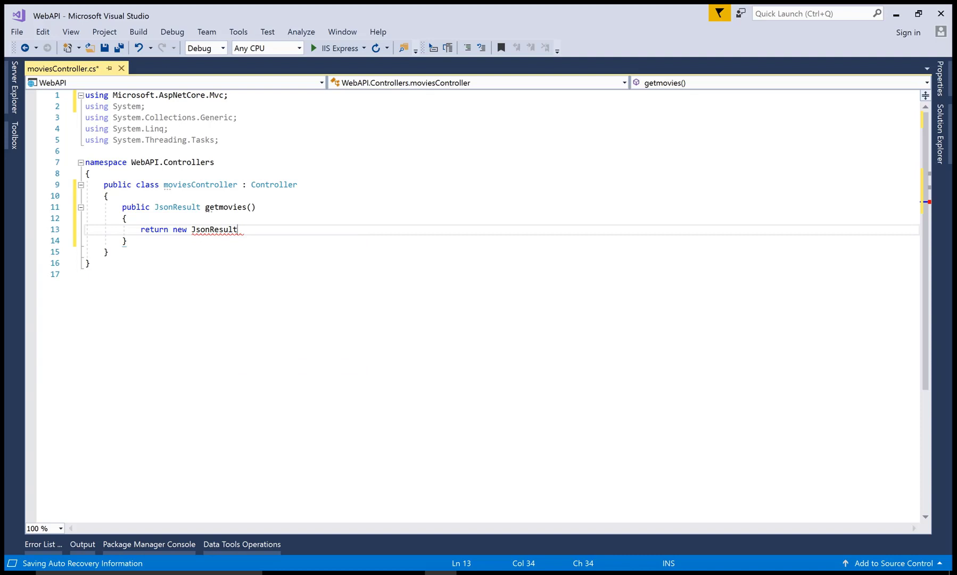
pyautogui.write('(')
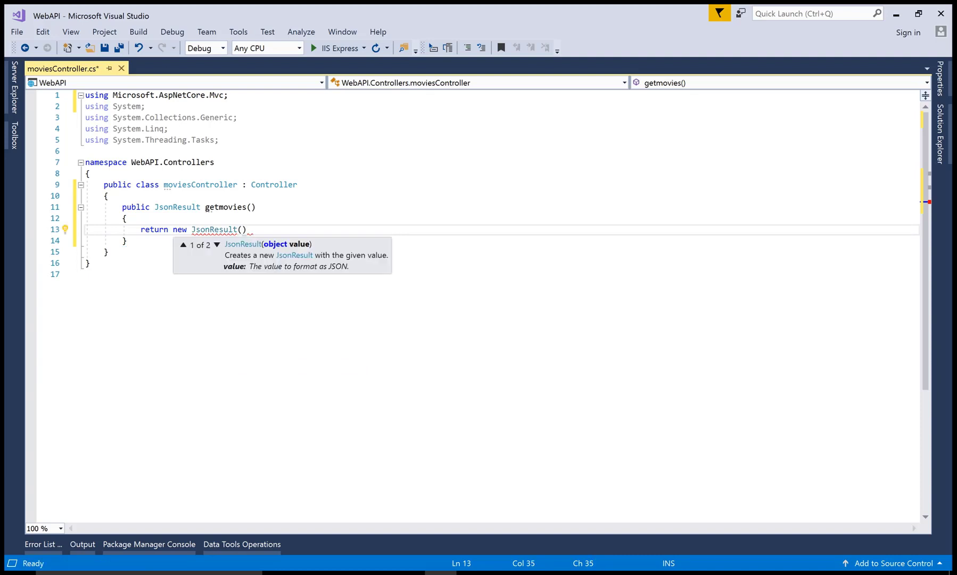
# Wrap a new List<object> with first movie {ID=1, Name="Movie Name"} in the JsonResult.
pyautogui.write('new')
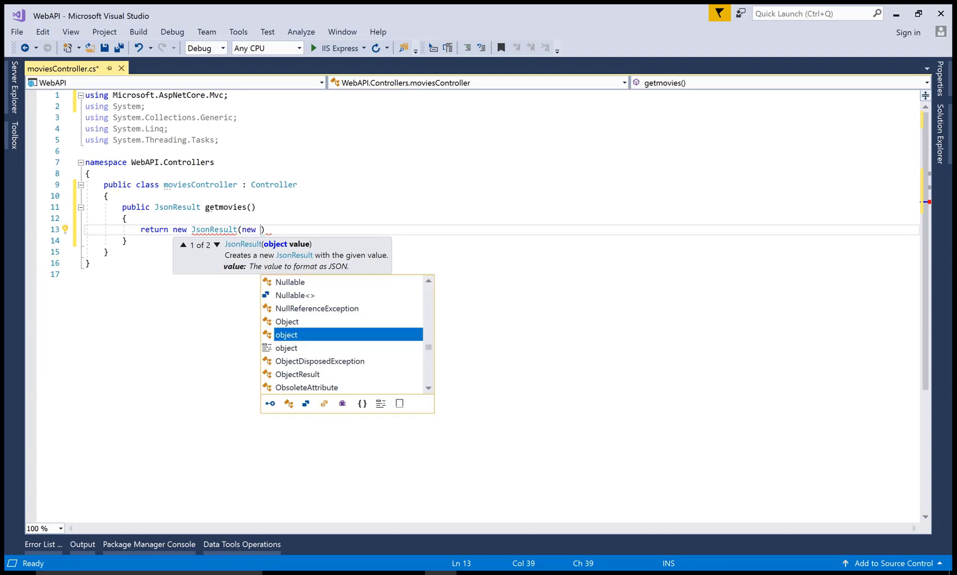
pyautogui.write('List')
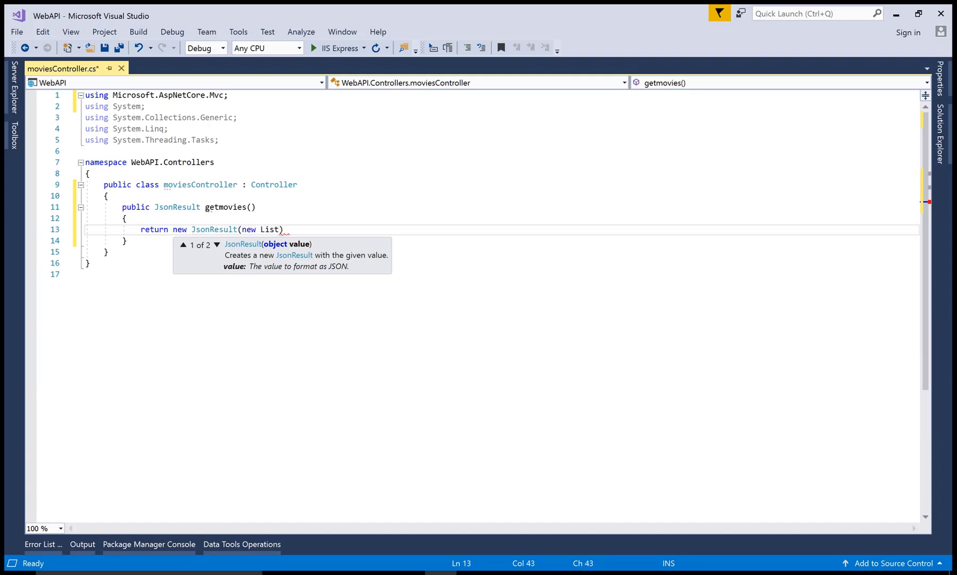
pyautogui.write('<>')
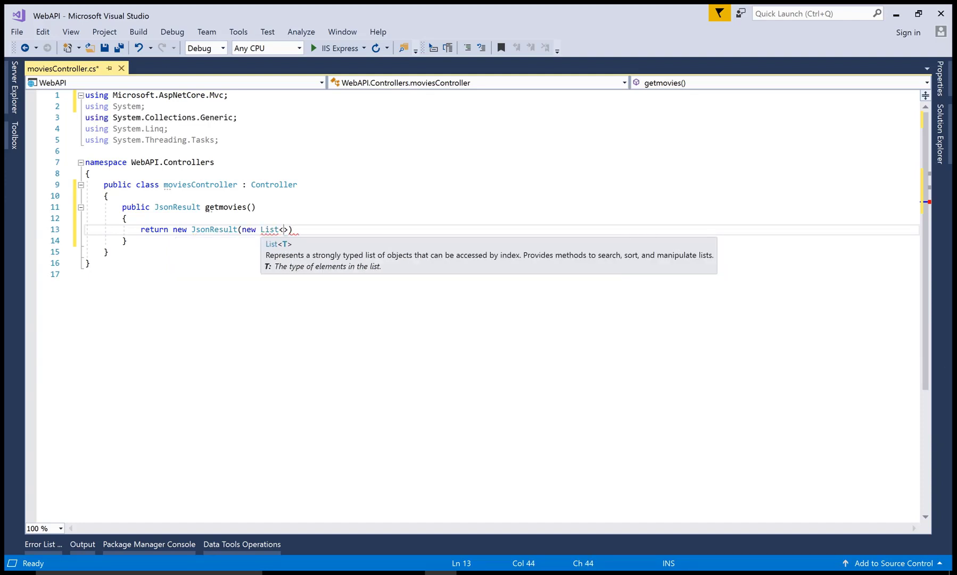
pyautogui.write('object')
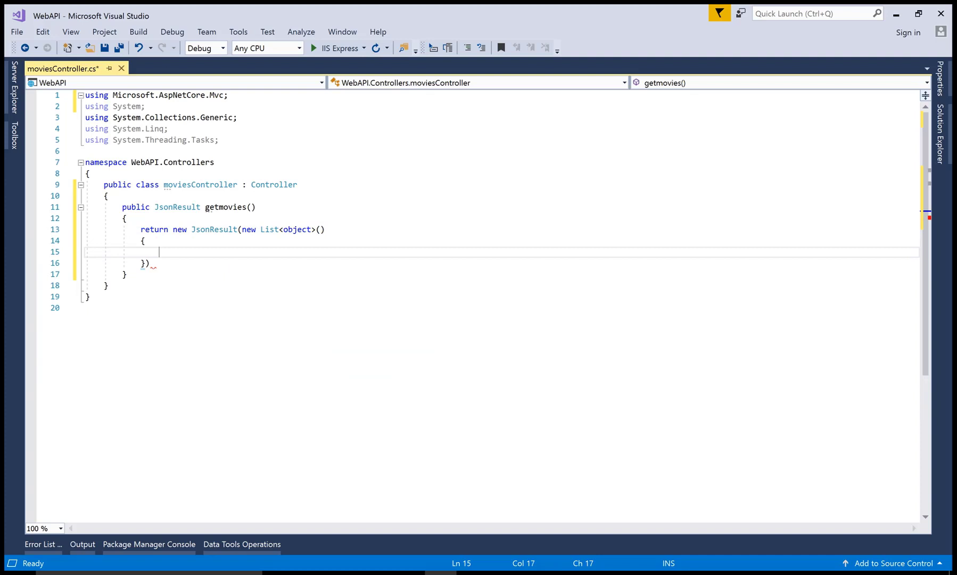
pyautogui.write('new')
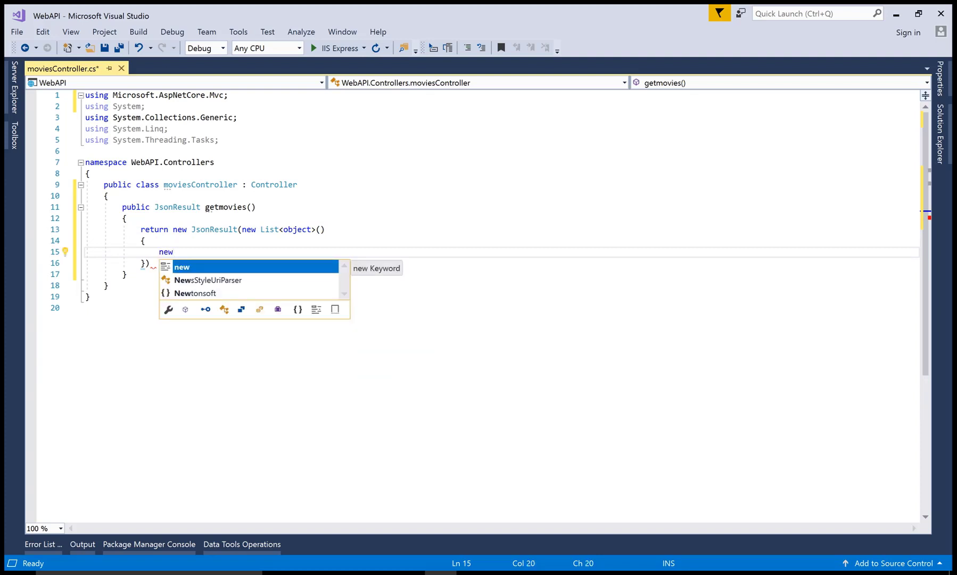
pyautogui.write('{')
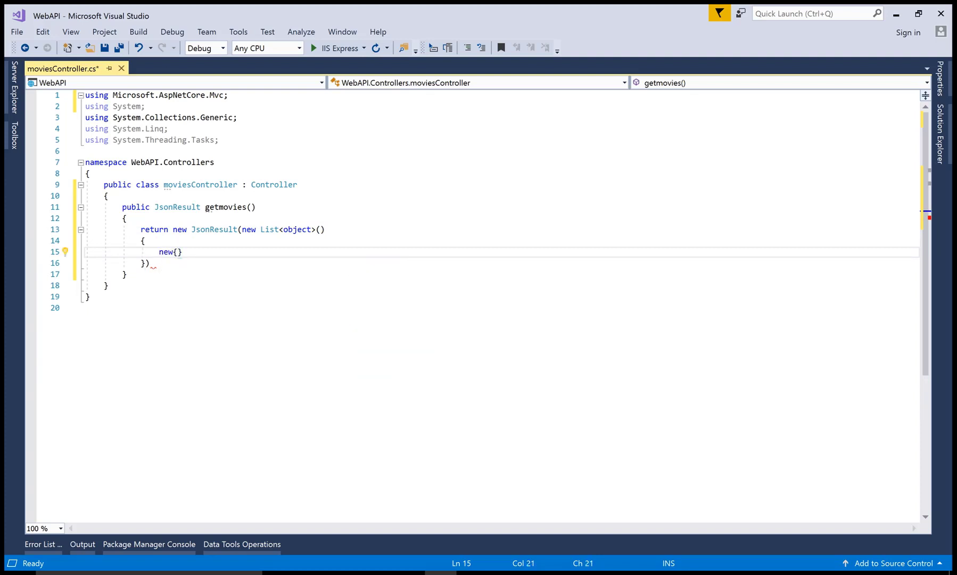
pyautogui.write('ID')
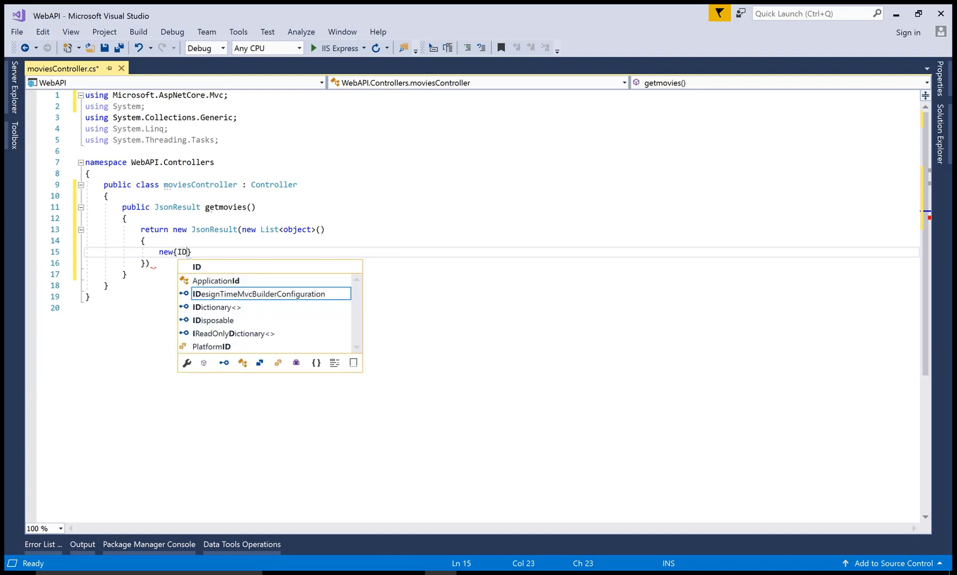
pyautogui.write('=1')
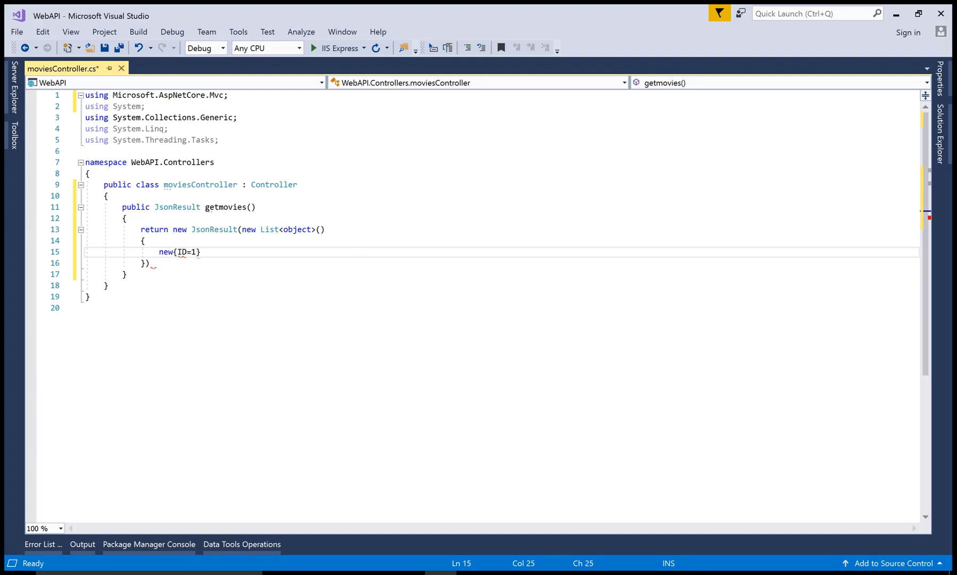
pyautogui.write(',')
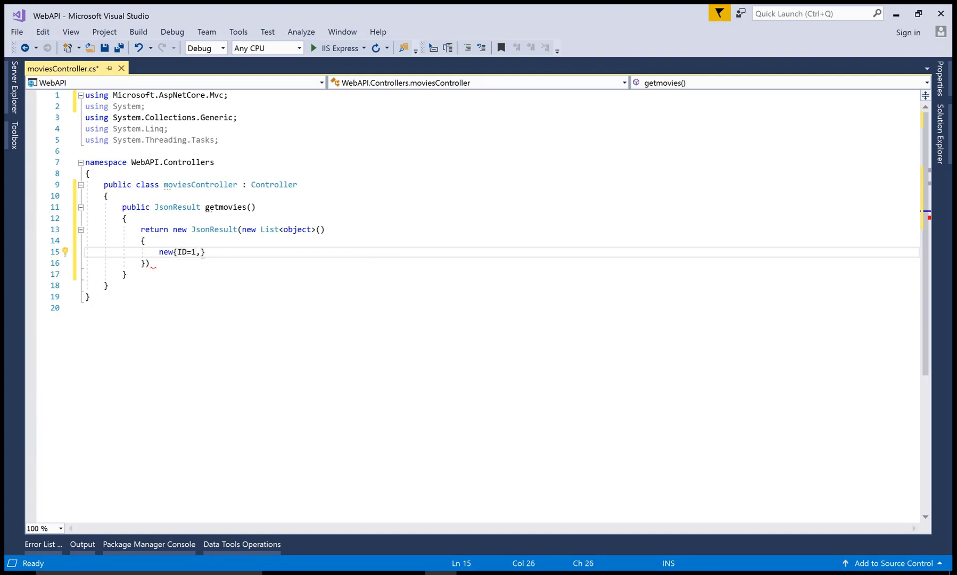
pyautogui.write('Name=')
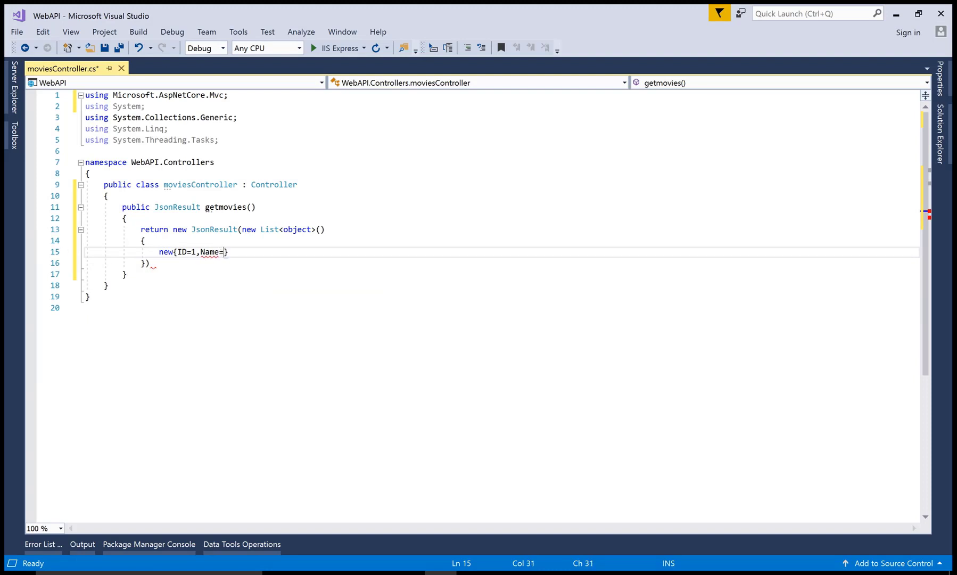
pyautogui.write('"Mov"')
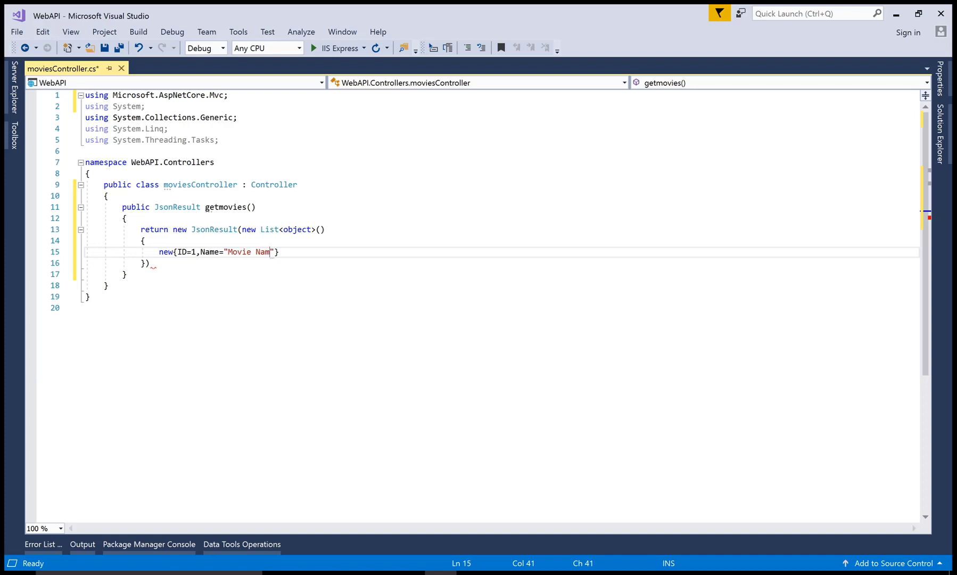
pyautogui.write('e')
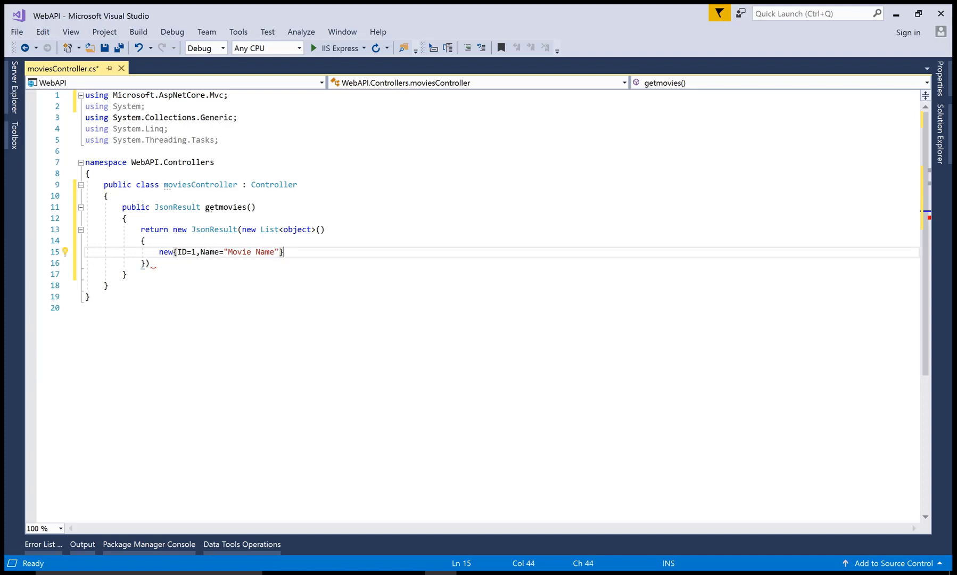
# Add second movie {ID=2, Name="Movie Name 2"} and terminate the return statement.
pyautogui.write(',')
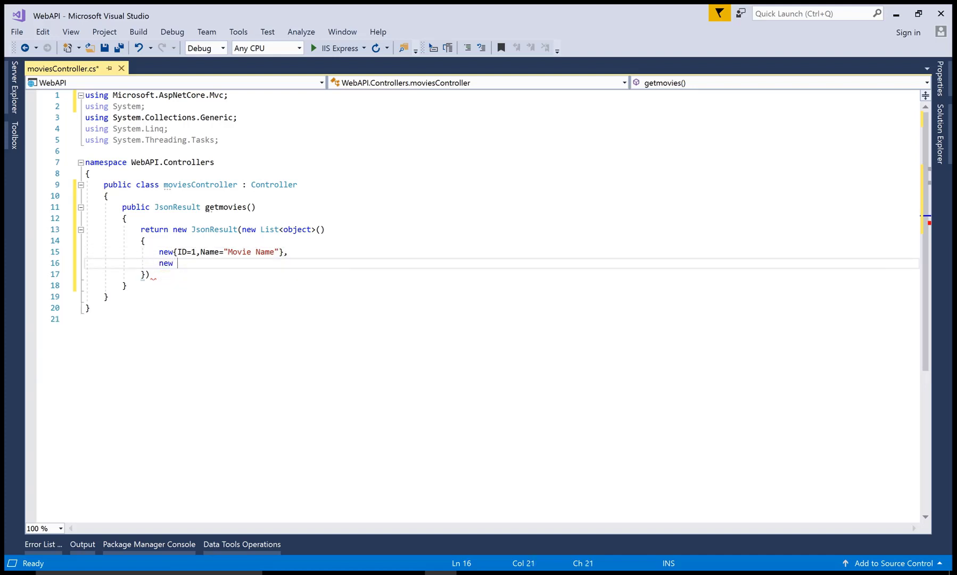
pyautogui.write('{I')
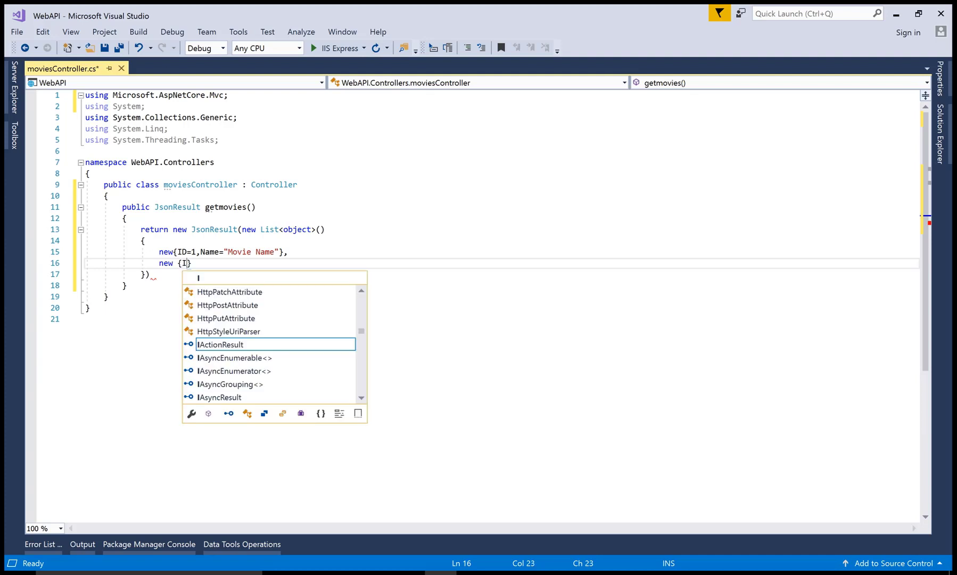
pyautogui.write('D=2')
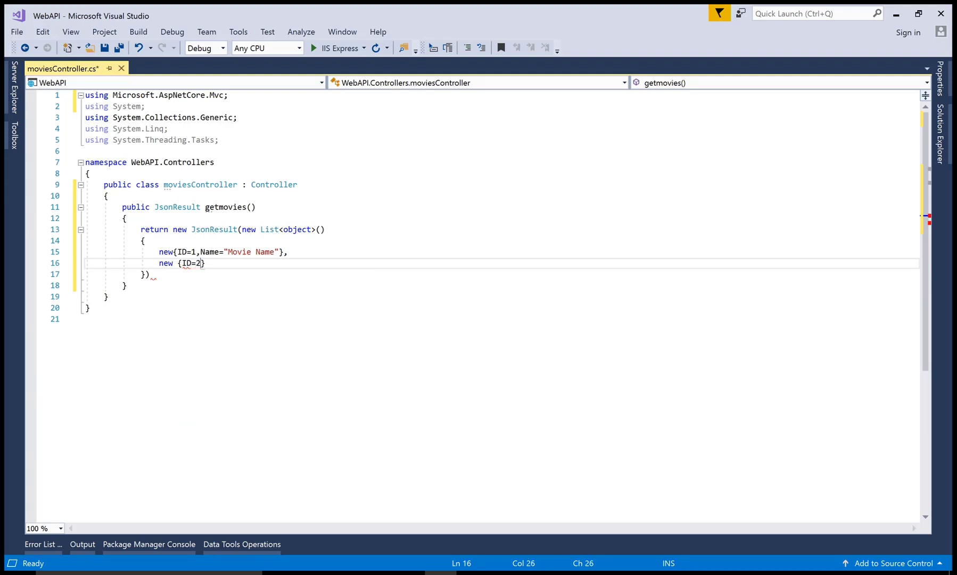
pyautogui.write(',Name')
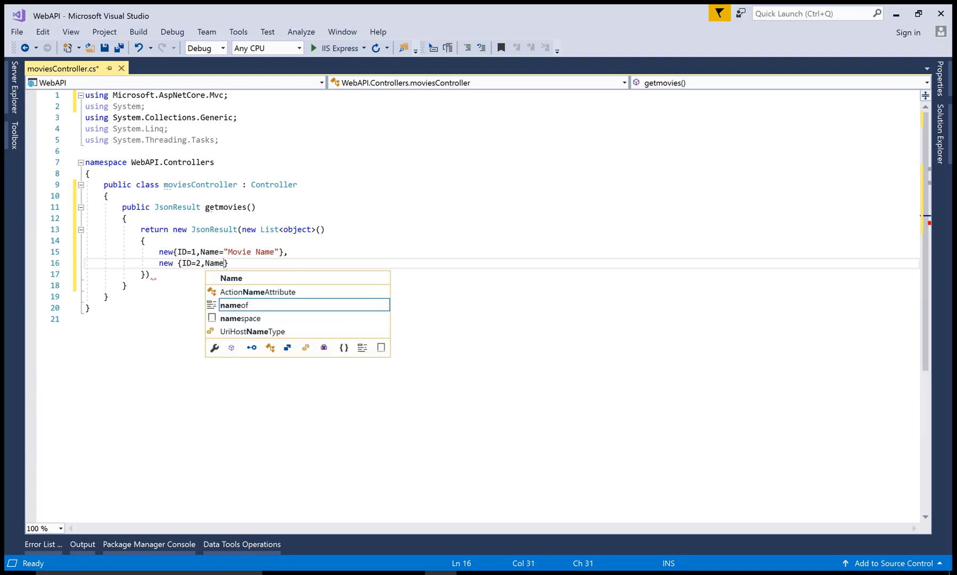
pyautogui.write('=""')
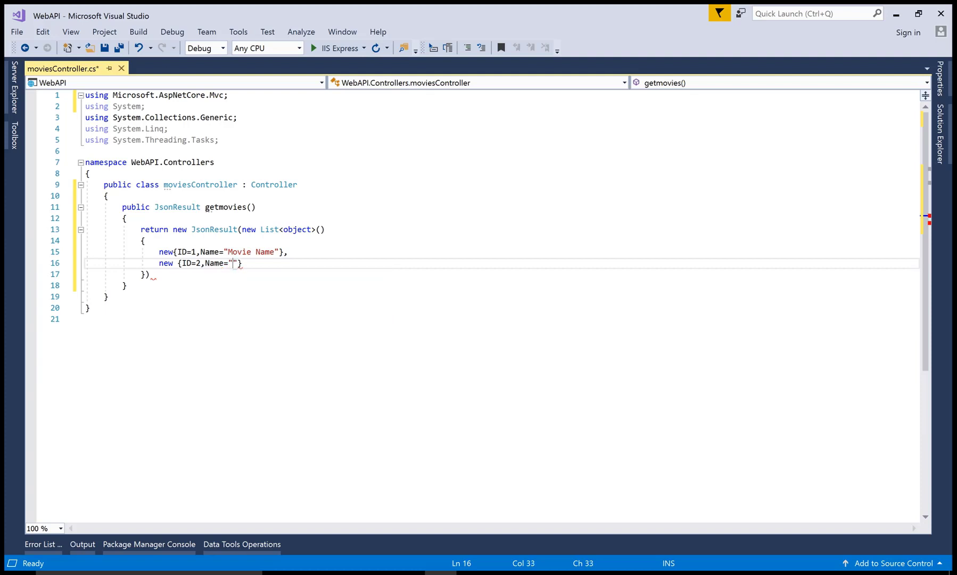
pyautogui.write('Movie')
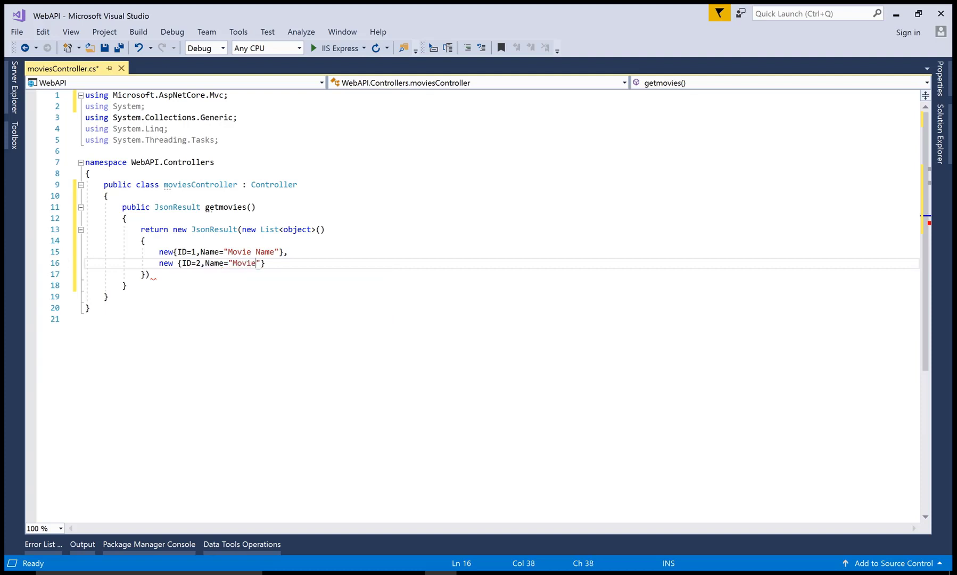
pyautogui.write('Name')
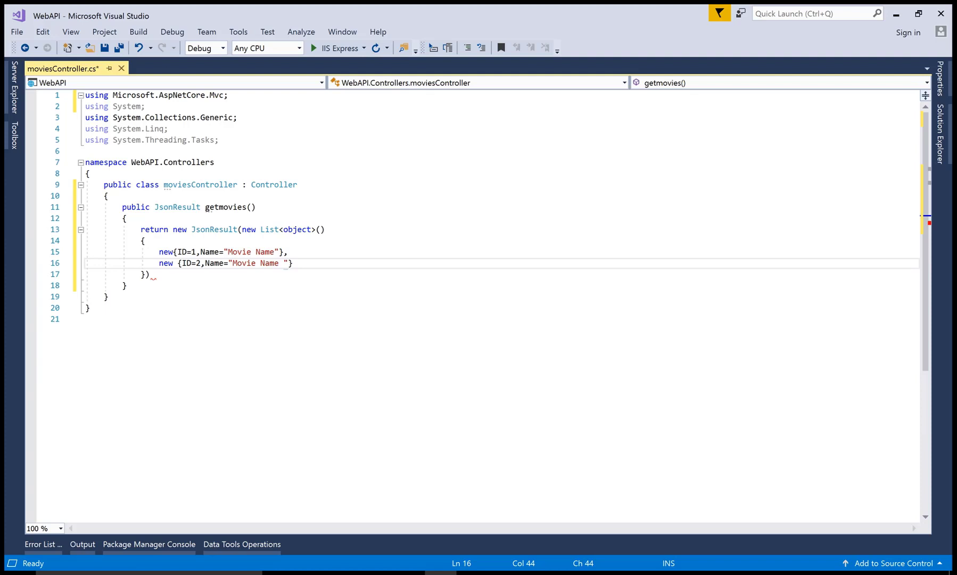
pyautogui.write('2')
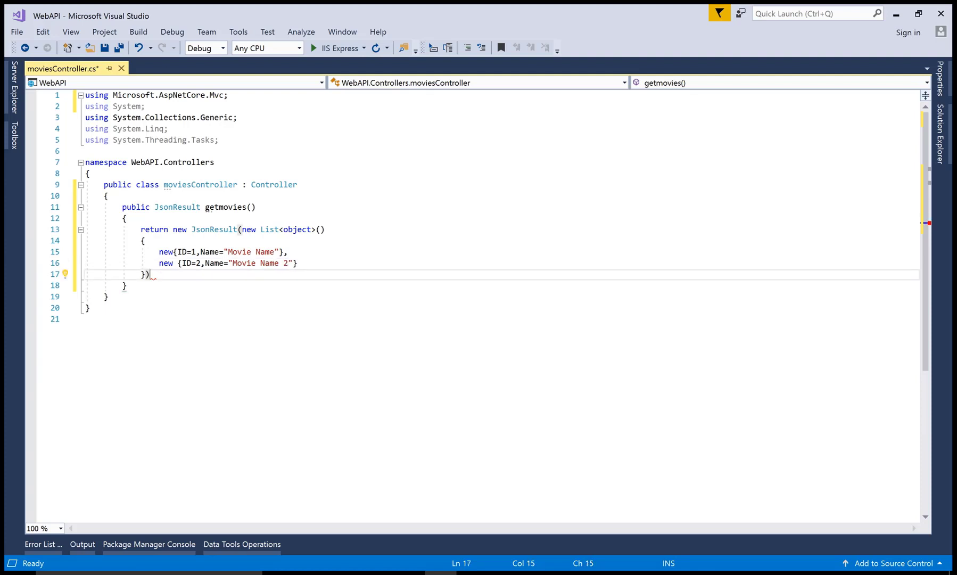
pyautogui.write(';')
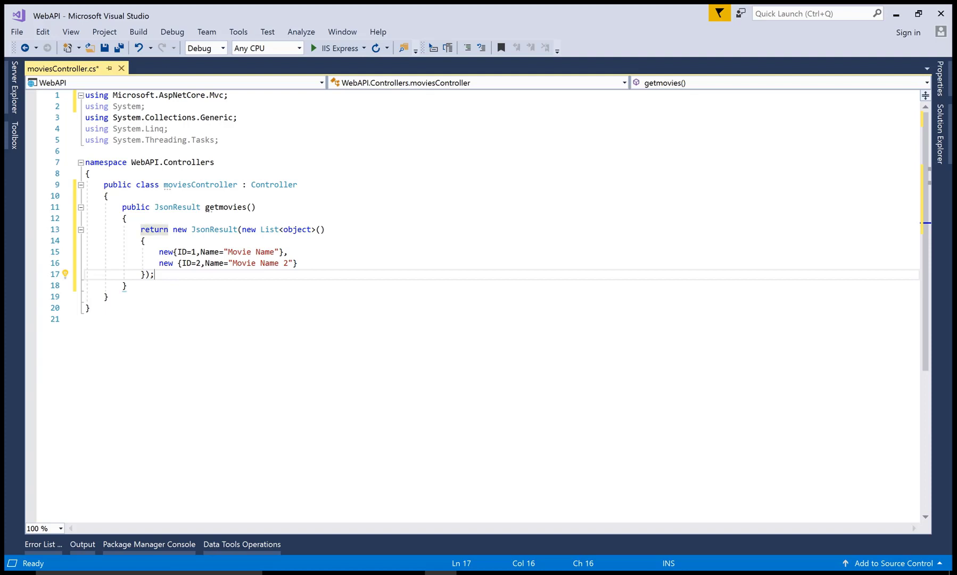
pyautogui.moveTo(273, 184)
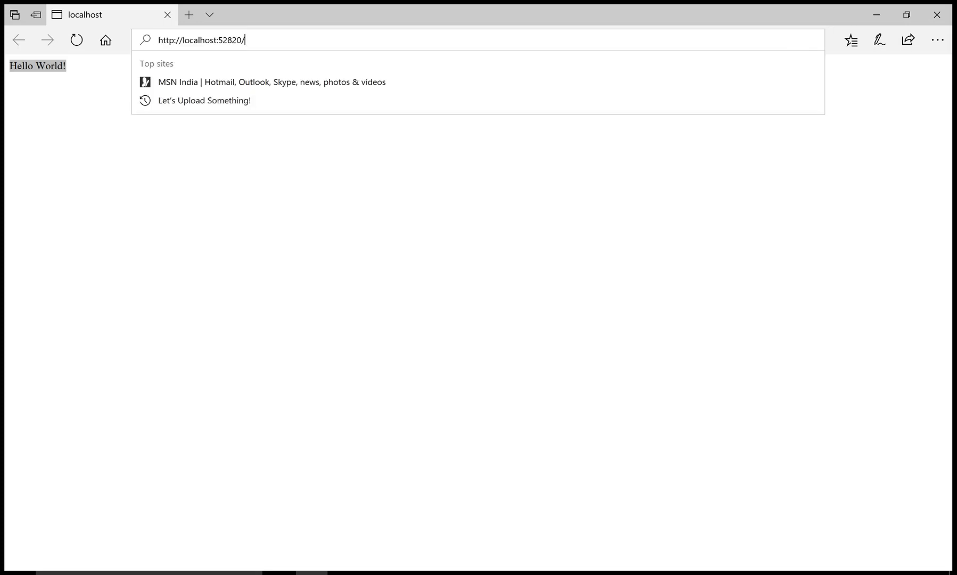
# Request localhost:52820/api/movies in Edge's address bar.
pyautogui.write('api')
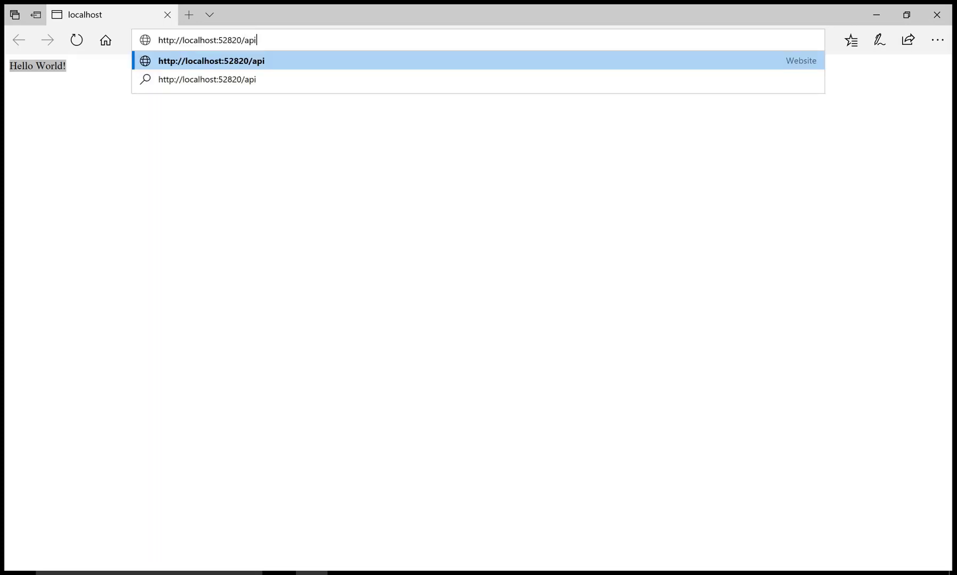
pyautogui.write('/')
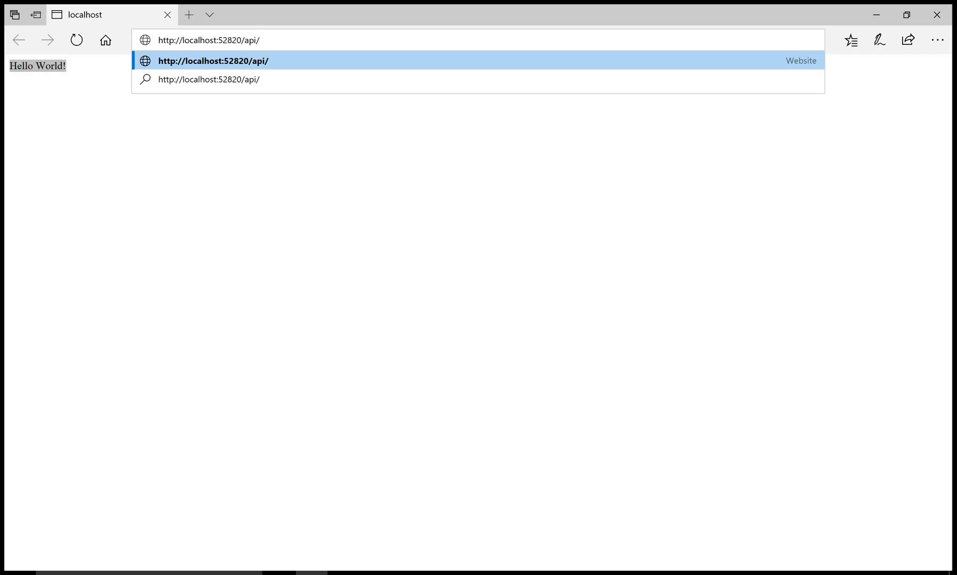
pyautogui.write('movies')
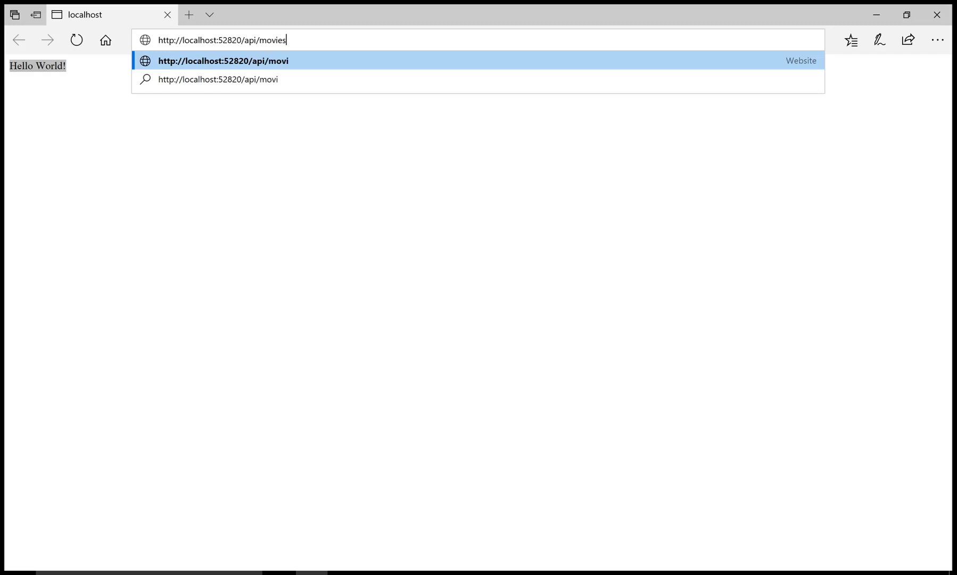
pyautogui.press('Enter')
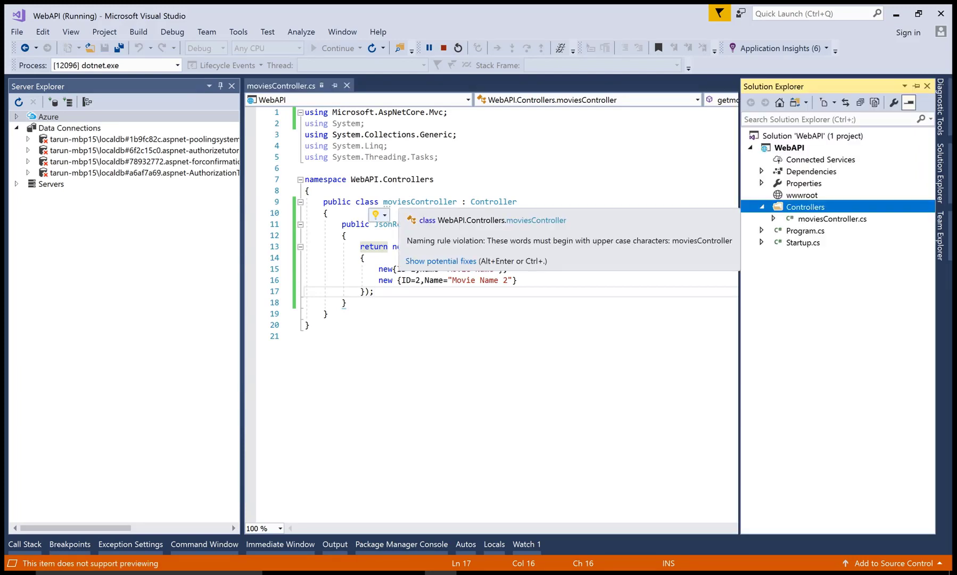
# Inspect Startup.cs's app.Run Hello World block, return to the controller and stop debugging.
pyautogui.click(802, 243)
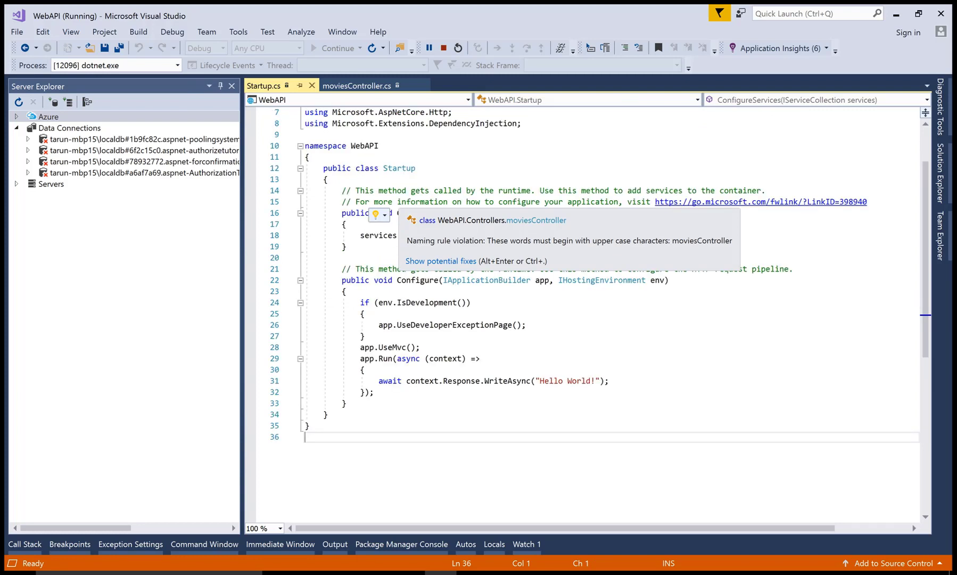
pyautogui.moveTo(367, 357); pyautogui.dragTo(376, 392)
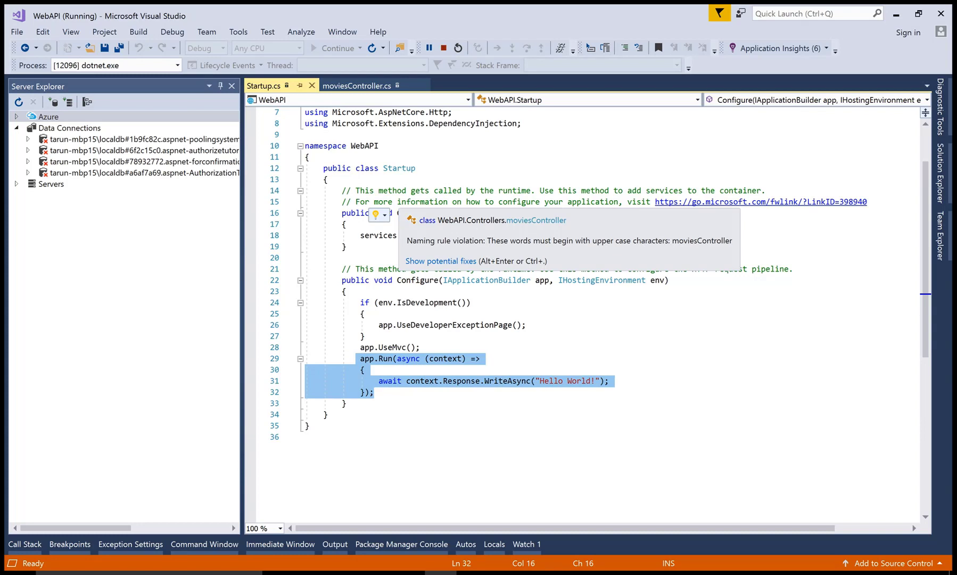
pyautogui.click(356, 86)
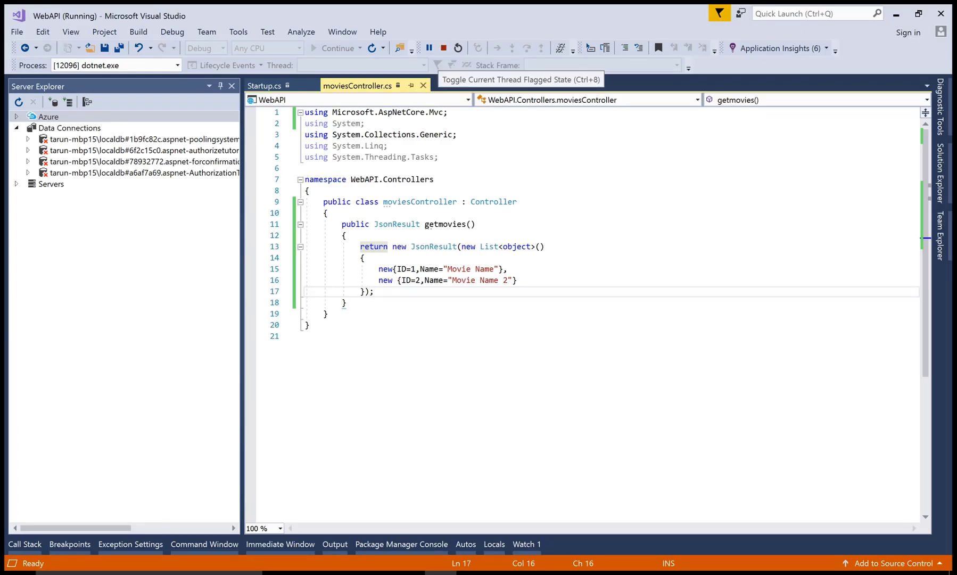
pyautogui.click(449, 47)
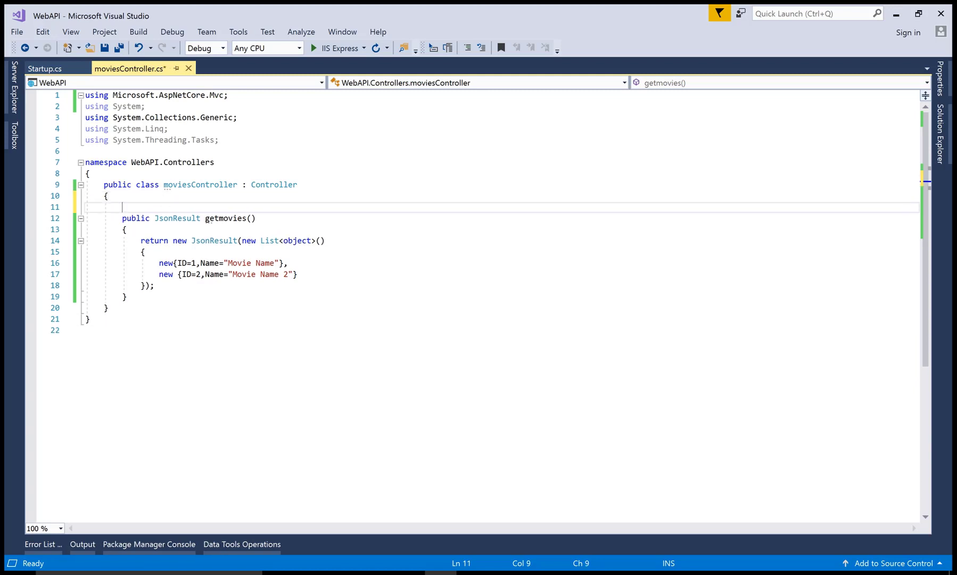
# Add [HttpGet("api/movies")] above the getmovies method and save the controller.
pyautogui.write('[h]')
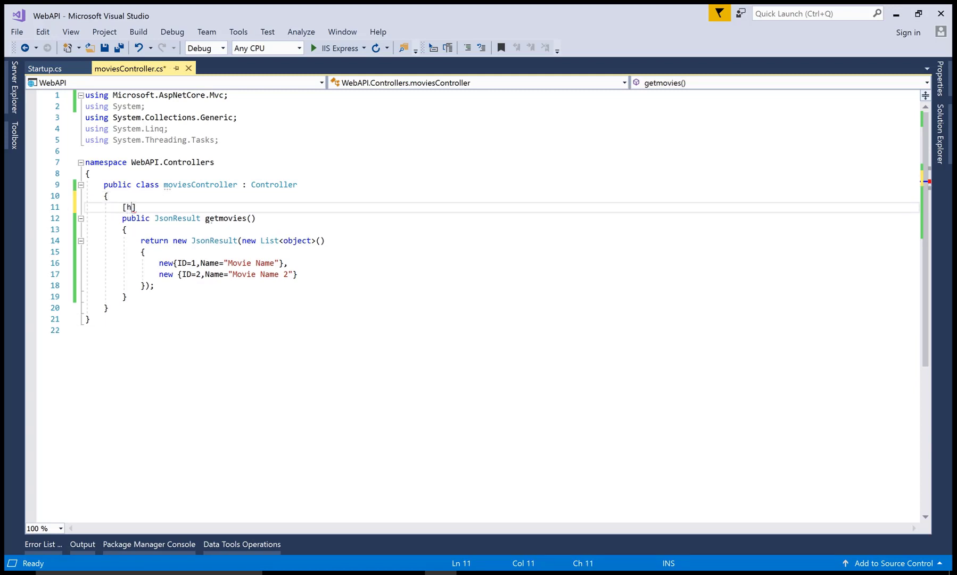
pyautogui.write('ttpg')
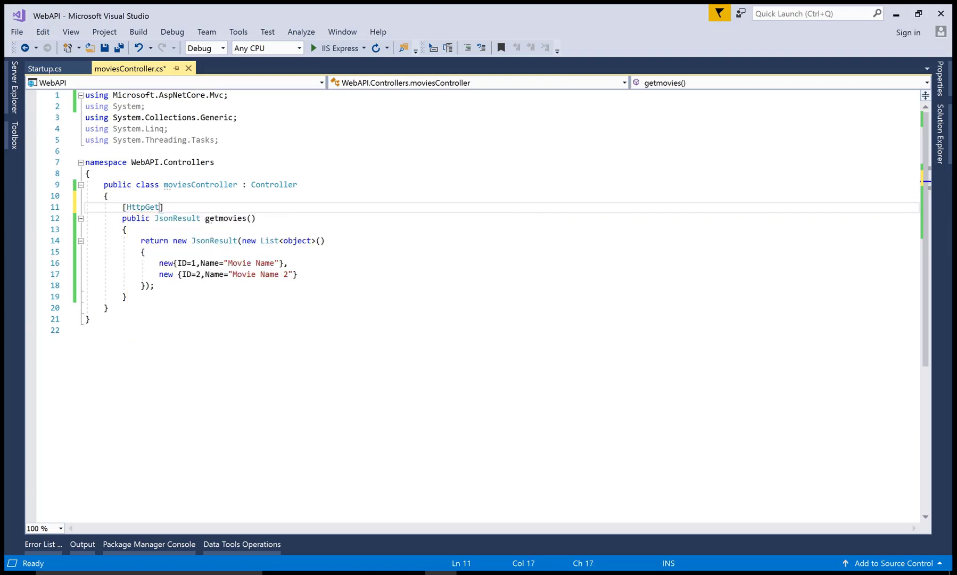
pyautogui.write('("")')
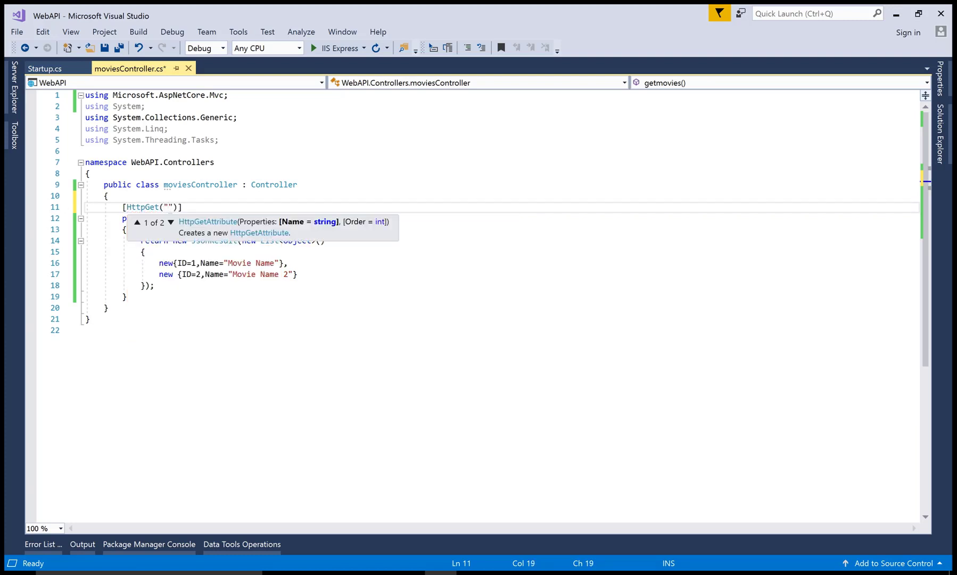
pyautogui.write('api/mo')
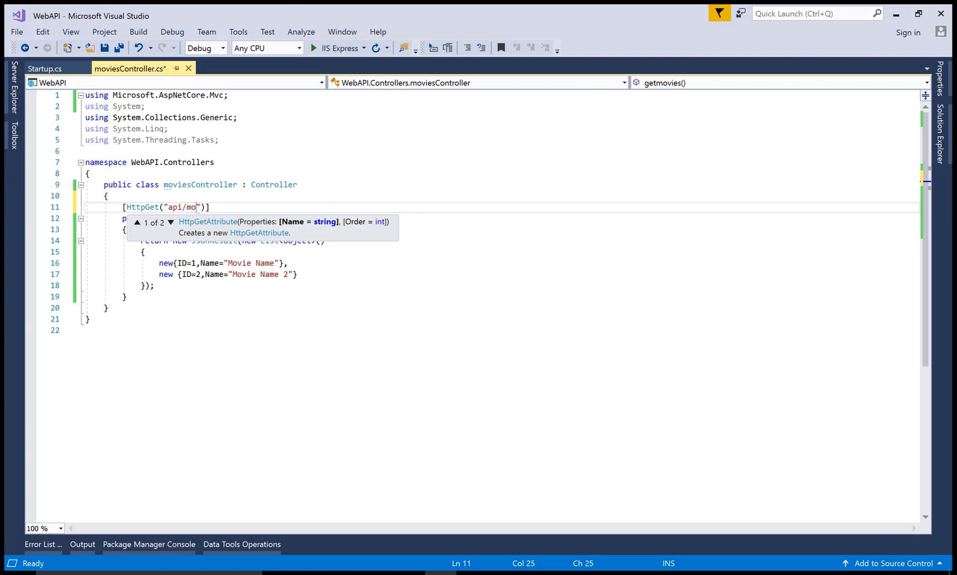
pyautogui.write('vies')
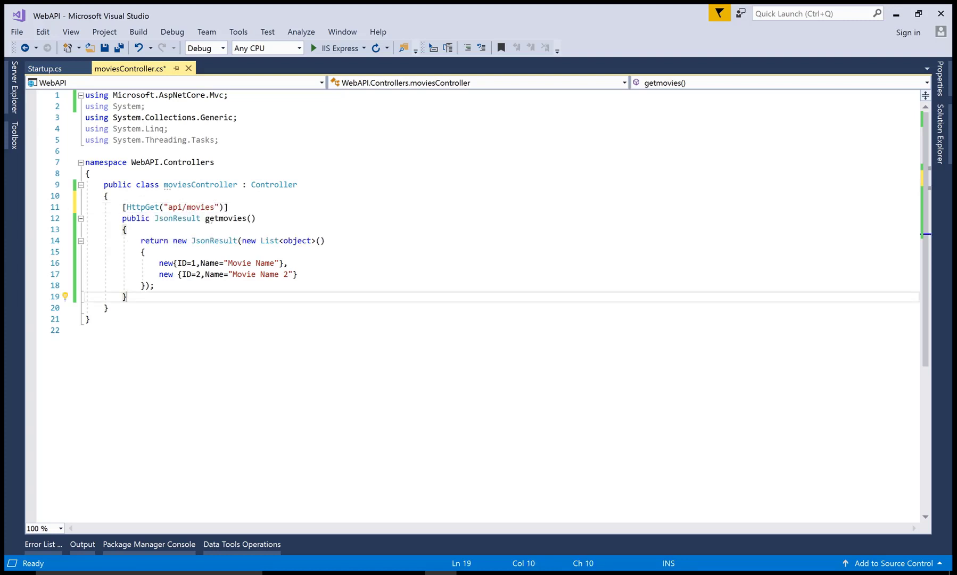
pyautogui.press('ctrl+s')
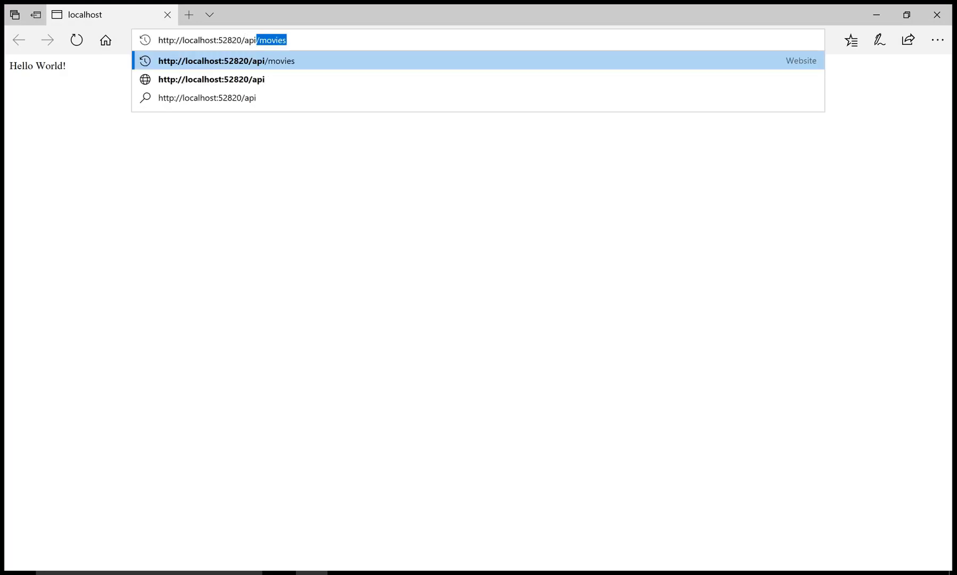
# Load localhost:52820/api/movies in Edge to see the JSON listing both movies.
pyautogui.press('Enter')
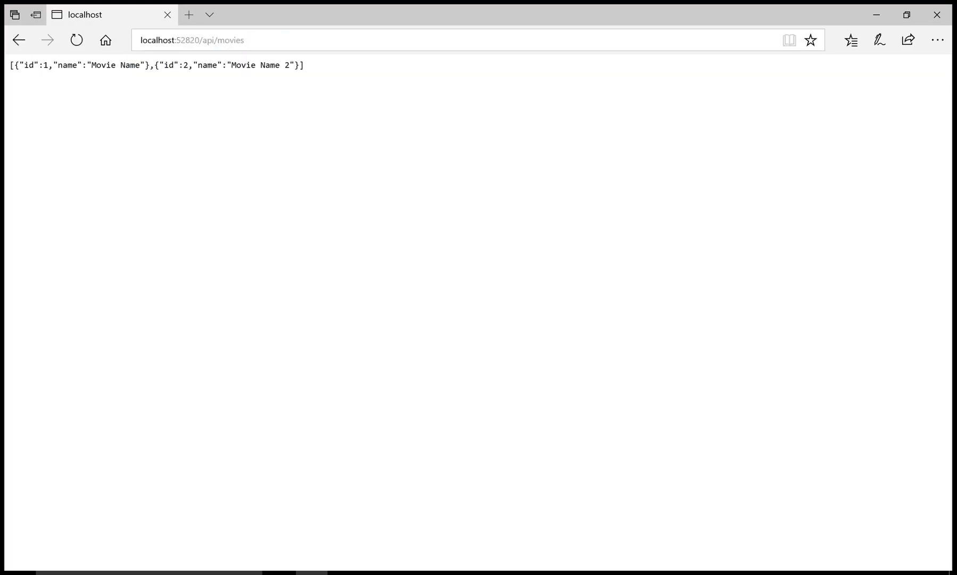
pyautogui.tripleClick(154, 65)
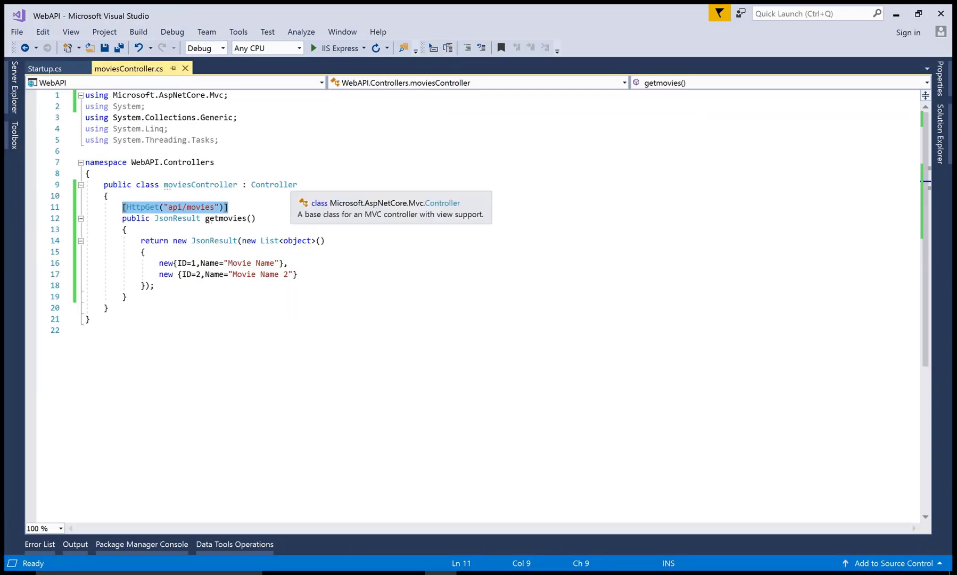
# Remove the method's route attribute and begin a [Route(...)] attribute above the class.
pyautogui.press('Delete')
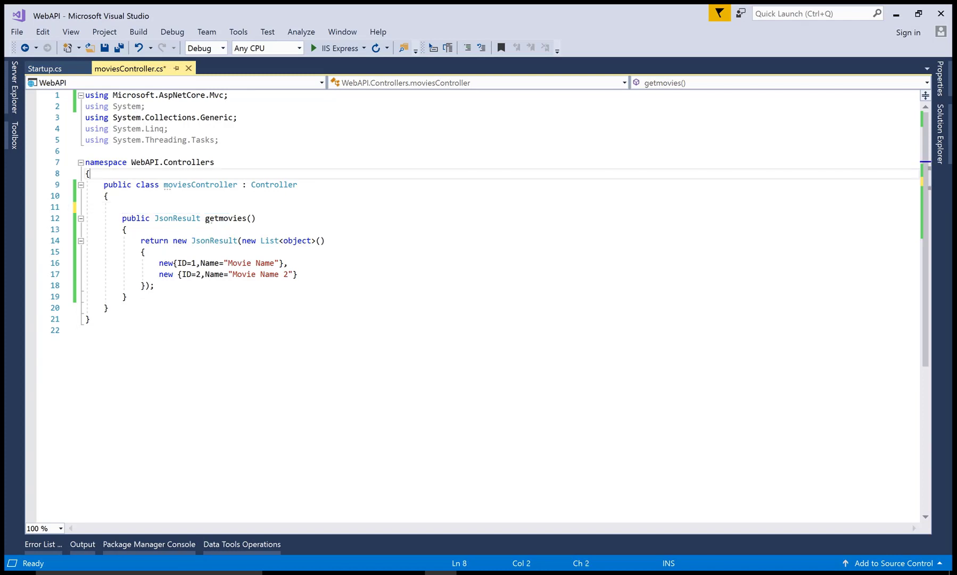
pyautogui.press('Enter')
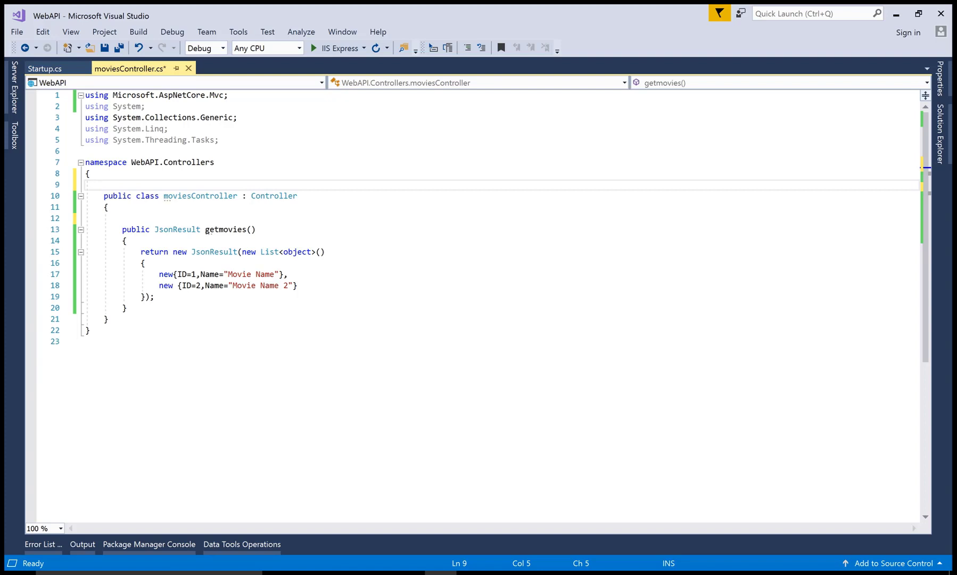
pyautogui.write('[R]')
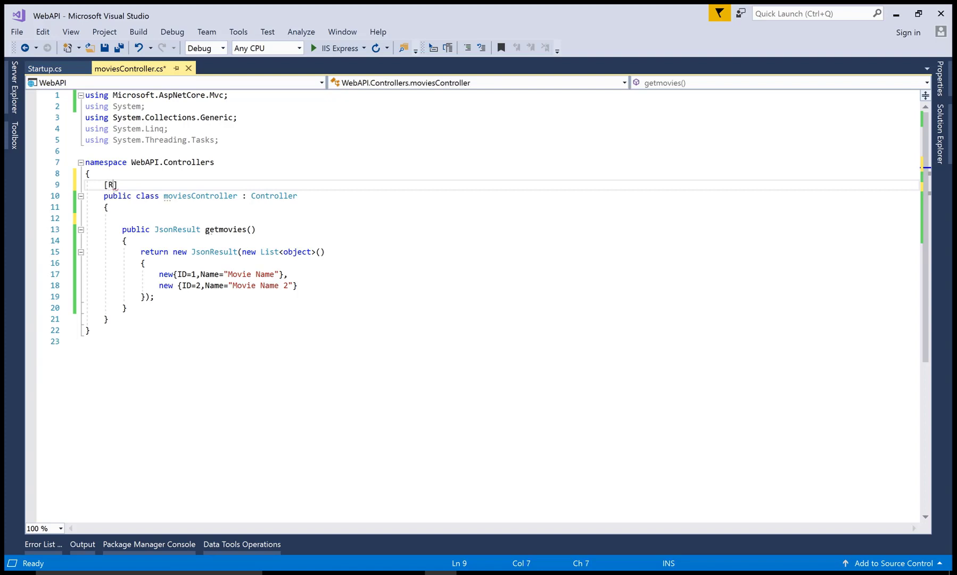
pyautogui.write('oute')
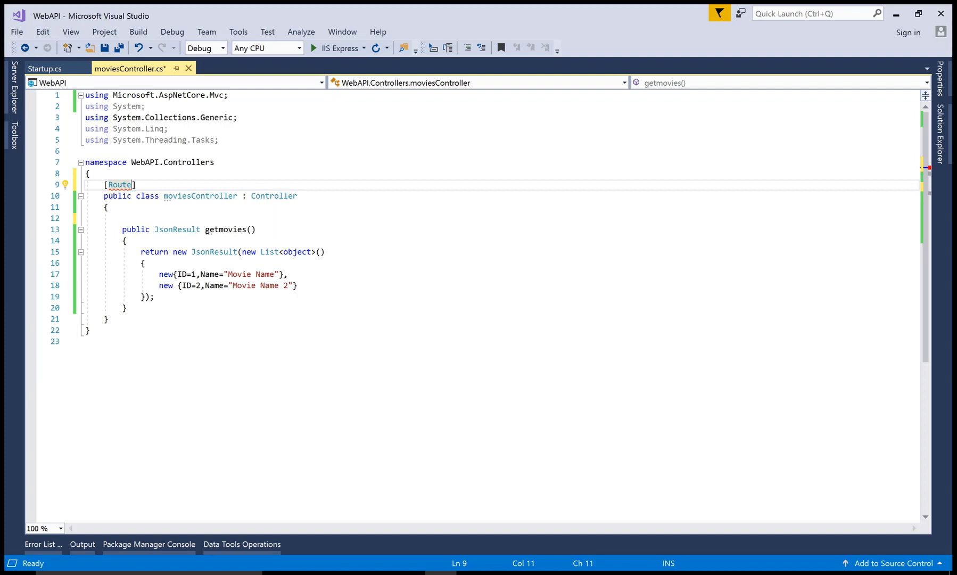
pyautogui.write('("api')
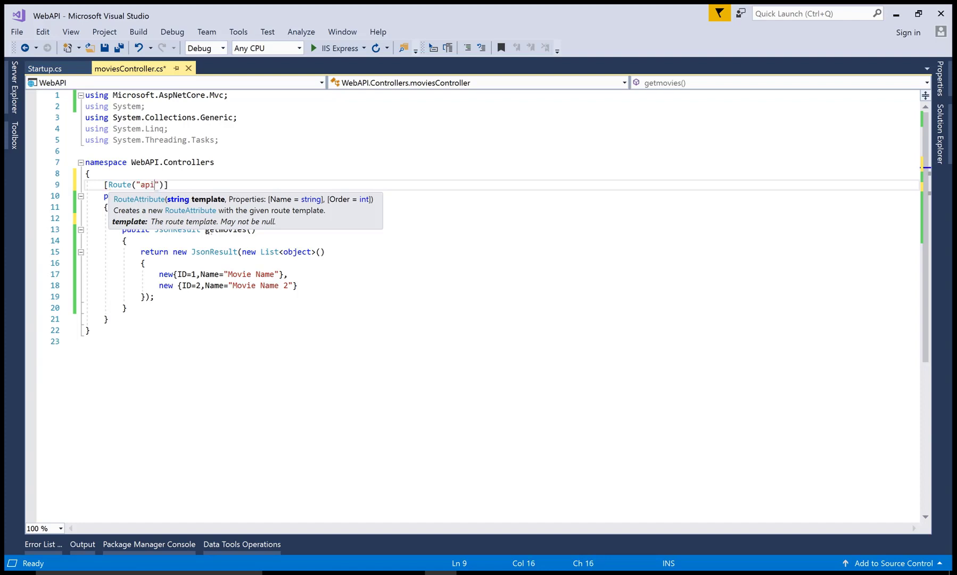
pyautogui.write('/')
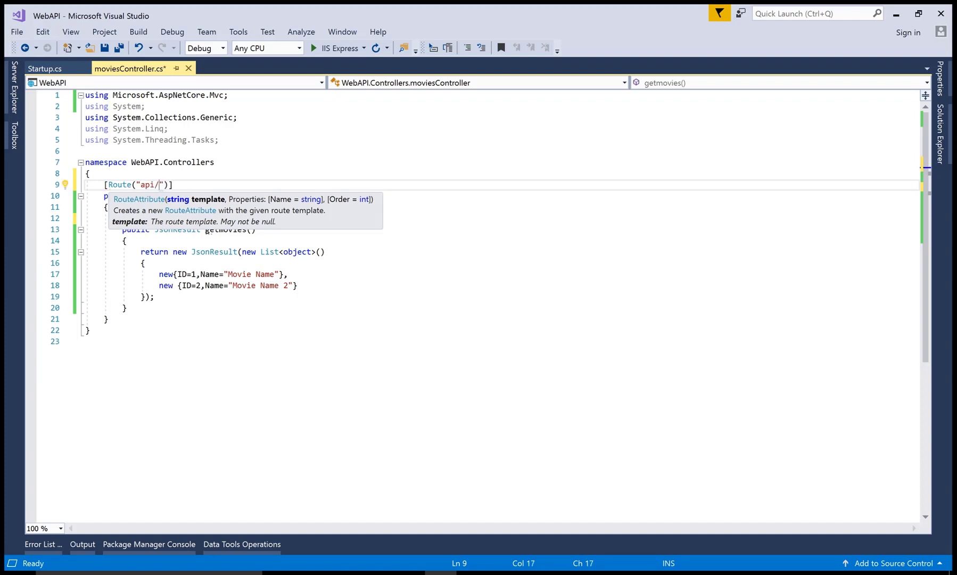
pyautogui.write('mov')
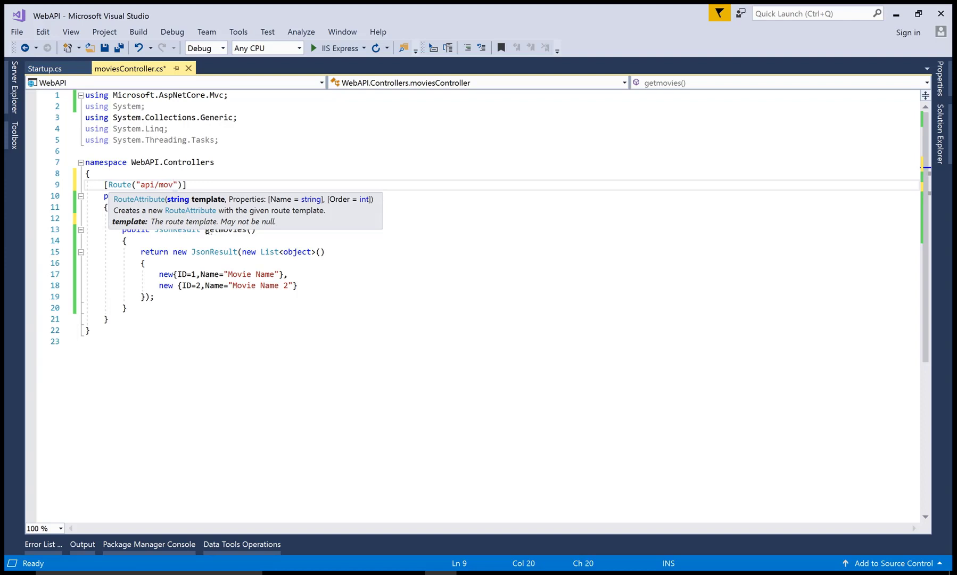
pyautogui.write('i')
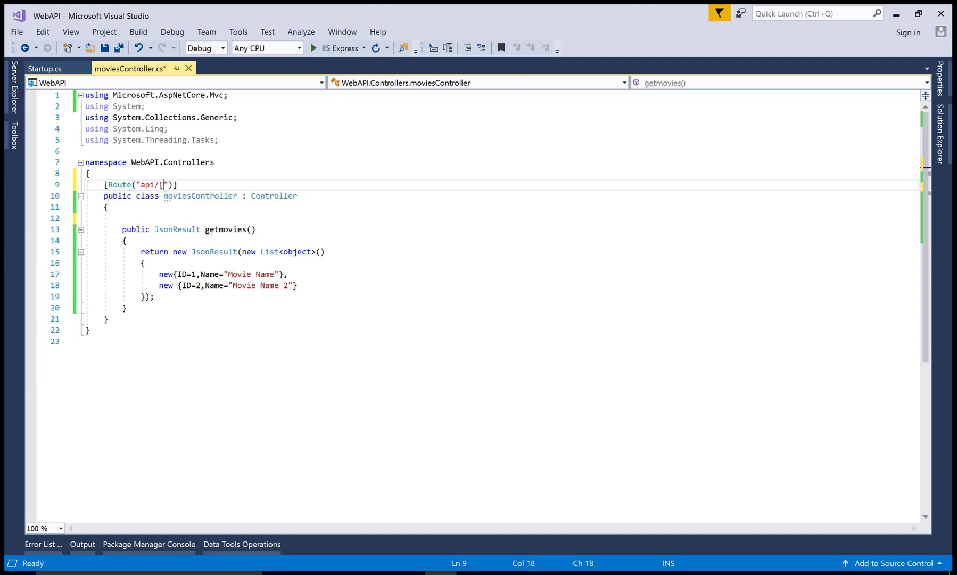
# Finish the class-level [Route("api/movies")] attribute on moviesController and leave a blank line in getmovies.
pyautogui.write('Contr')
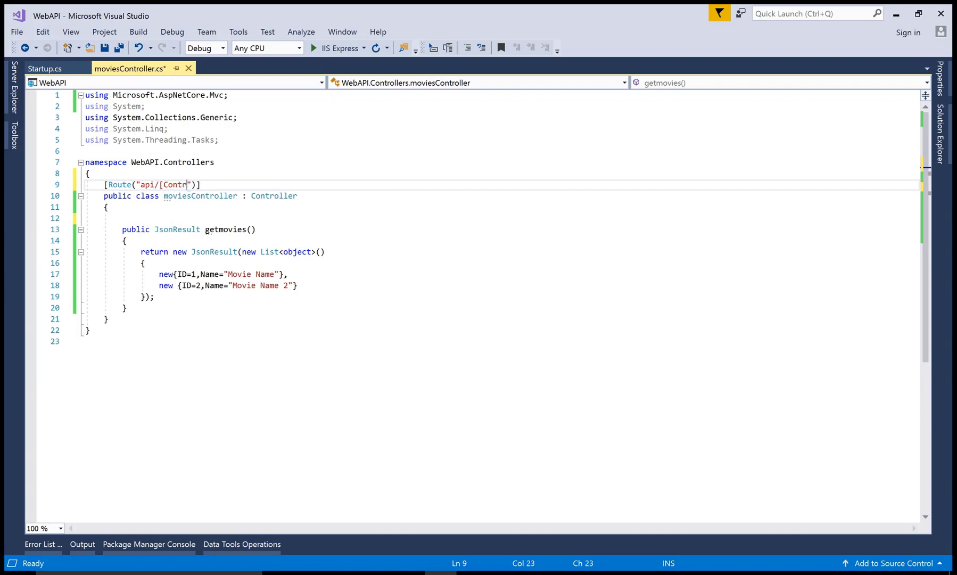
pyautogui.write('oller')
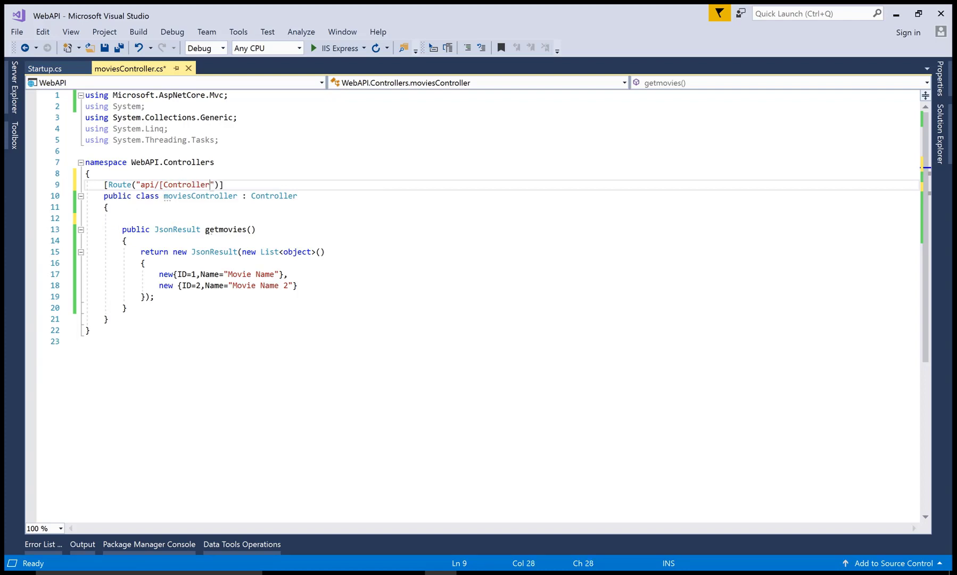
pyautogui.write(']')
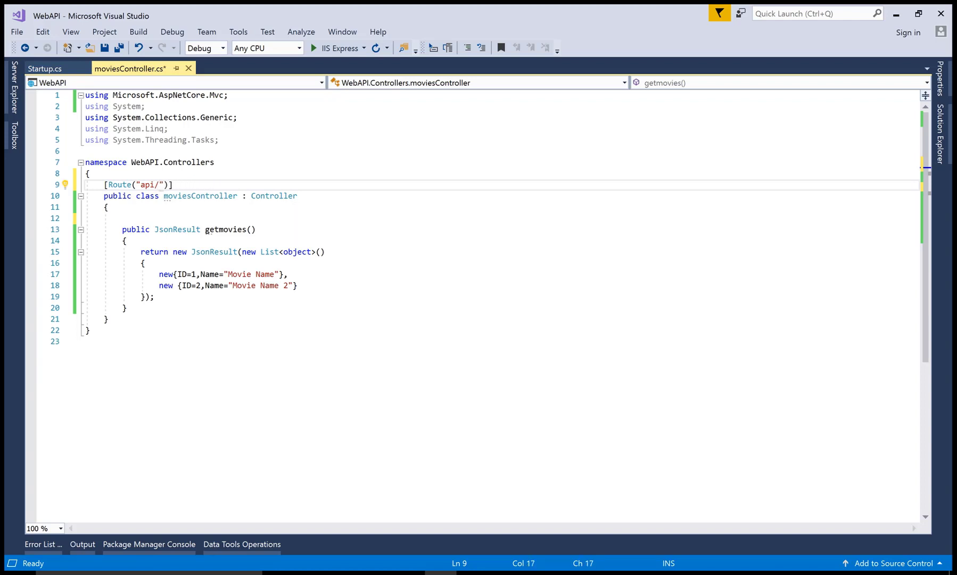
pyautogui.write('movies')
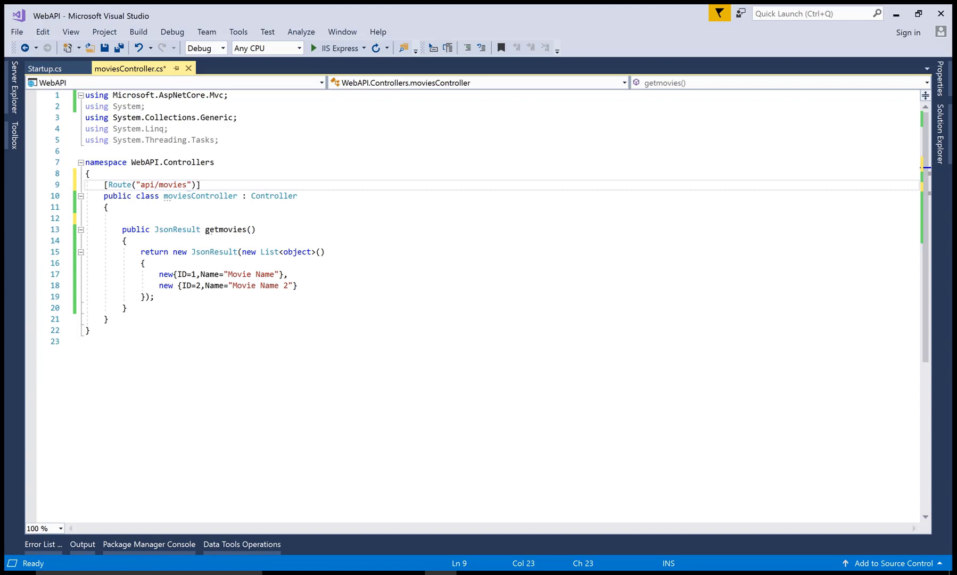
pyautogui.click(127, 241)
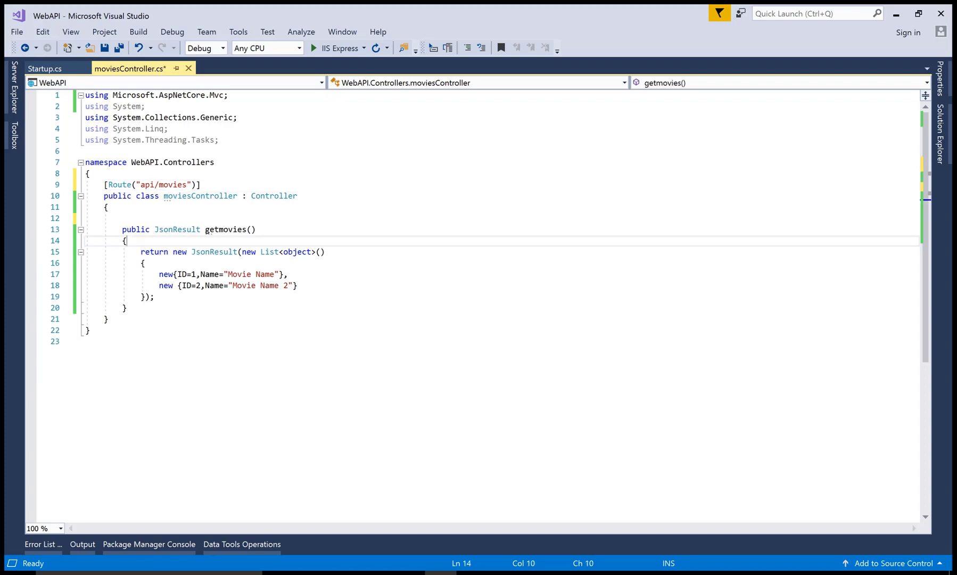
pyautogui.press('Enter')
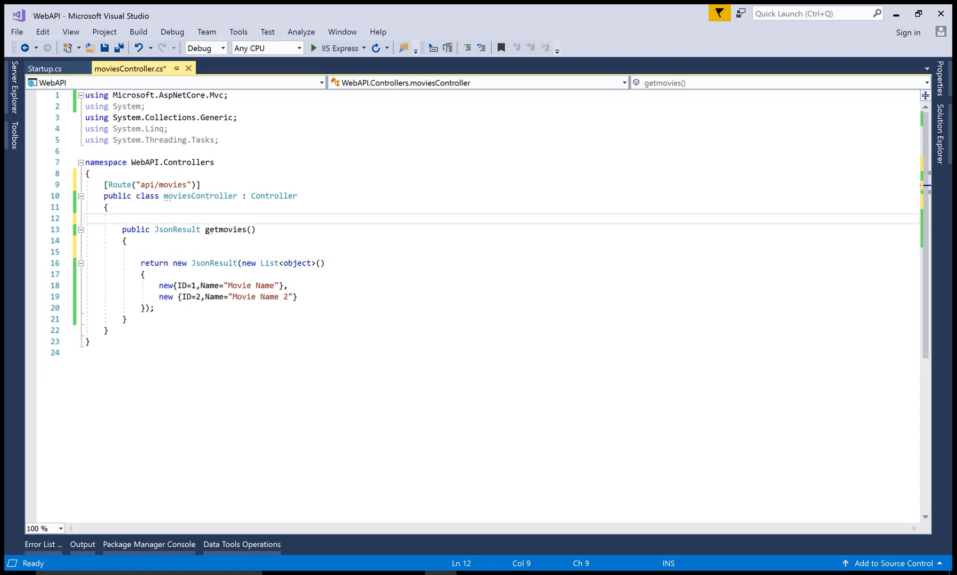
pyautogui.moveTo(297, 264)
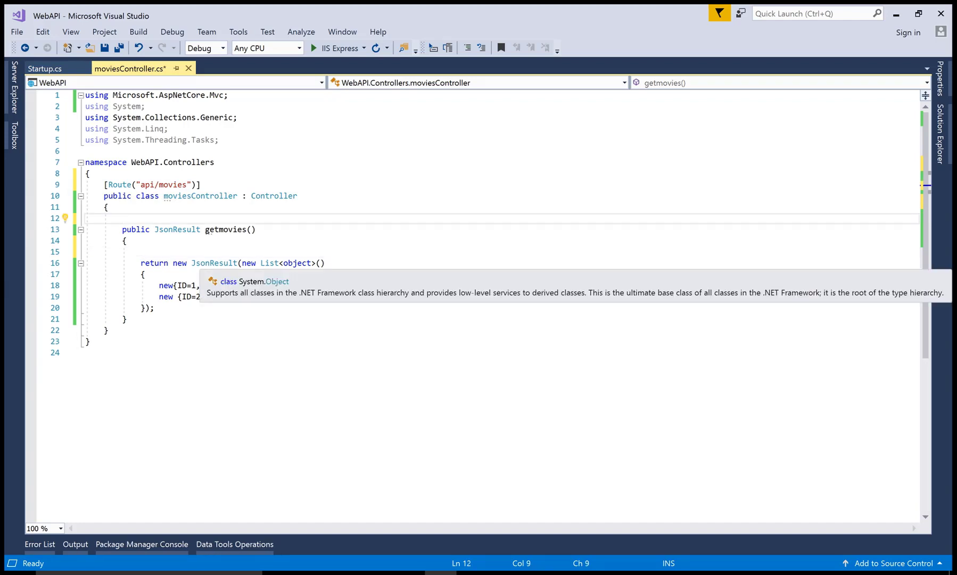
# Mark getmovies with a plain [HttpGet()], save, and build and run the WebAPI via IIS Express.
pyautogui.write('[')
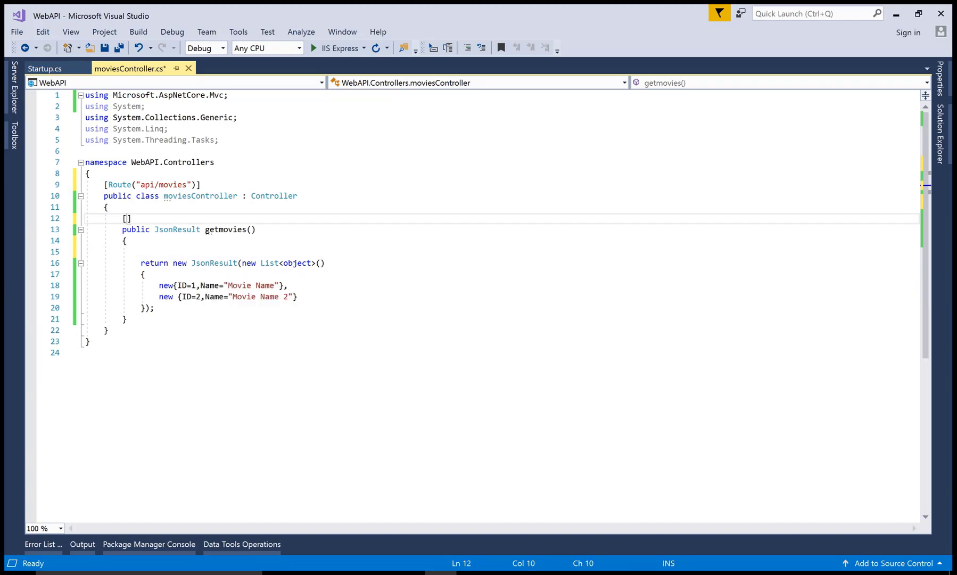
pyautogui.write('htt')
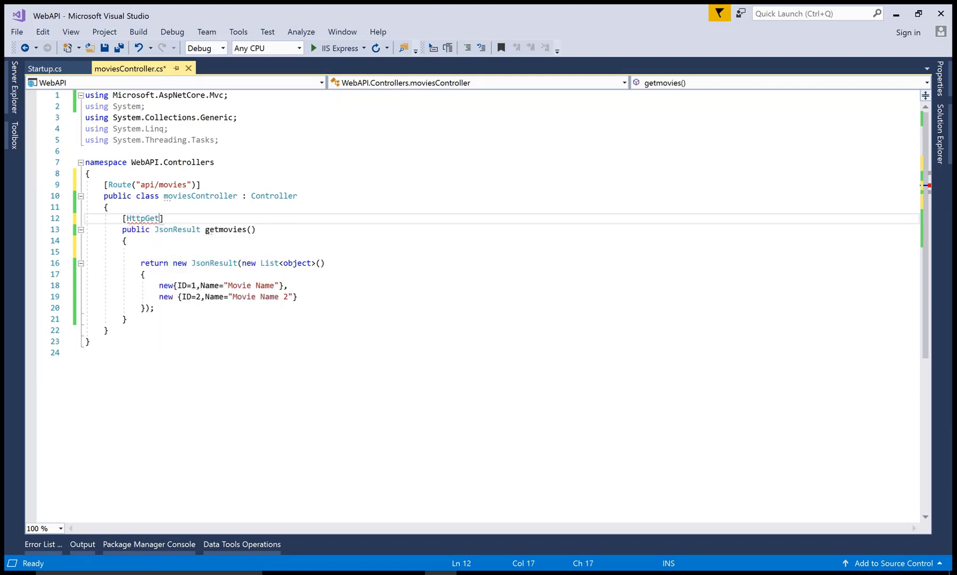
pyautogui.write('()')
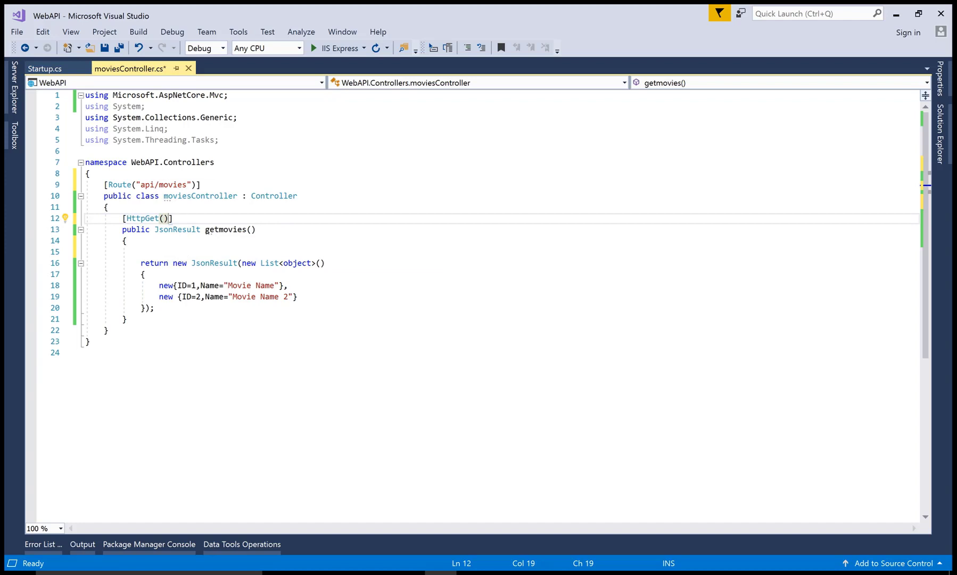
pyautogui.click(314, 48)
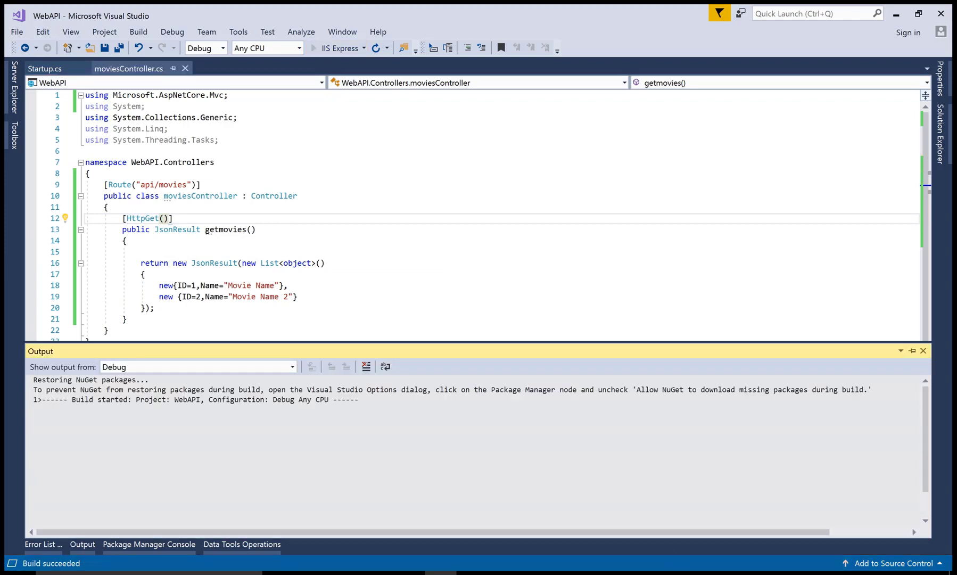
pyautogui.click(334, 48)
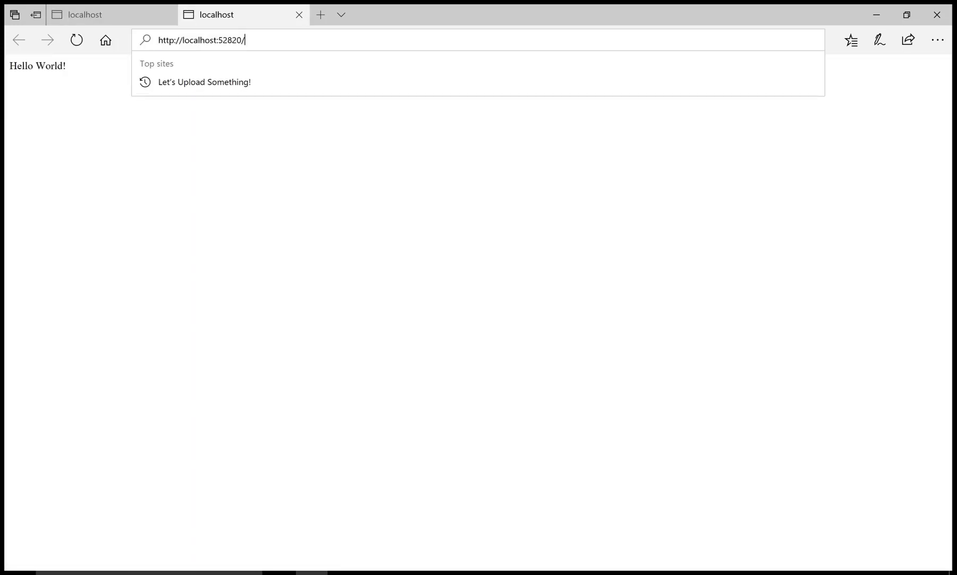
# Extend the Edge address with api/movies to request the movie list.
pyautogui.write('api/movies")]')
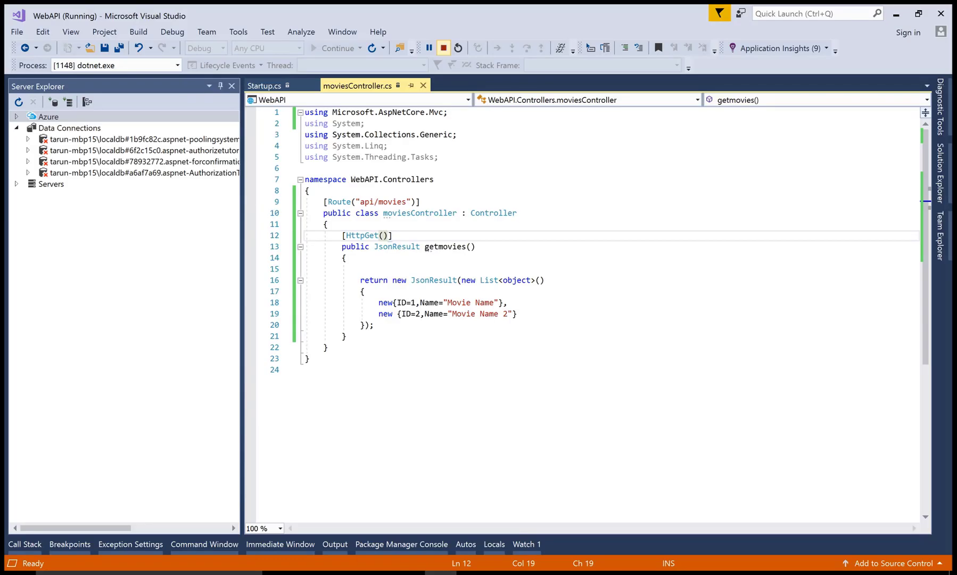
pyautogui.moveTo(443, 48)
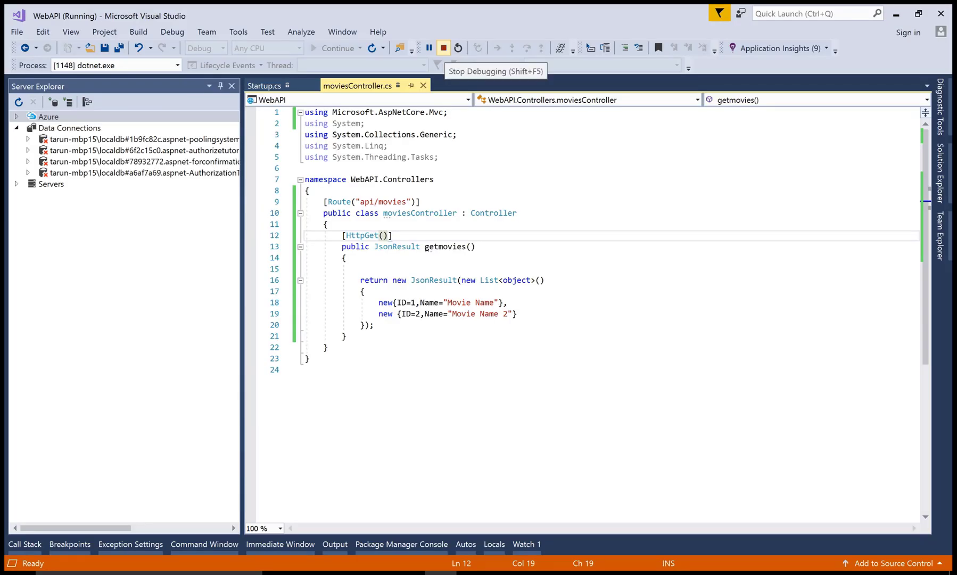
# Stop debugging the running WebAPI project.
pyautogui.click(443, 47)
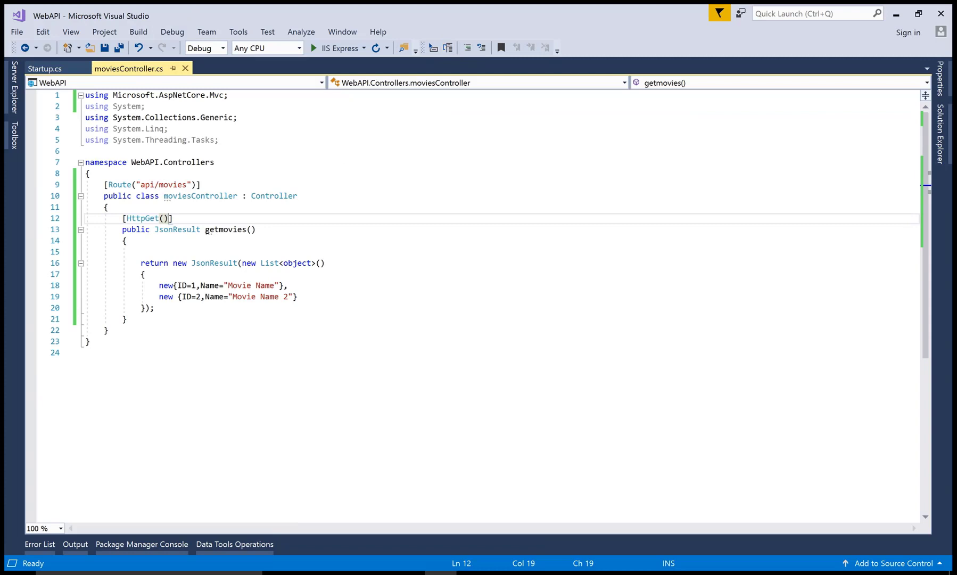
pyautogui.moveTo(213, 263)
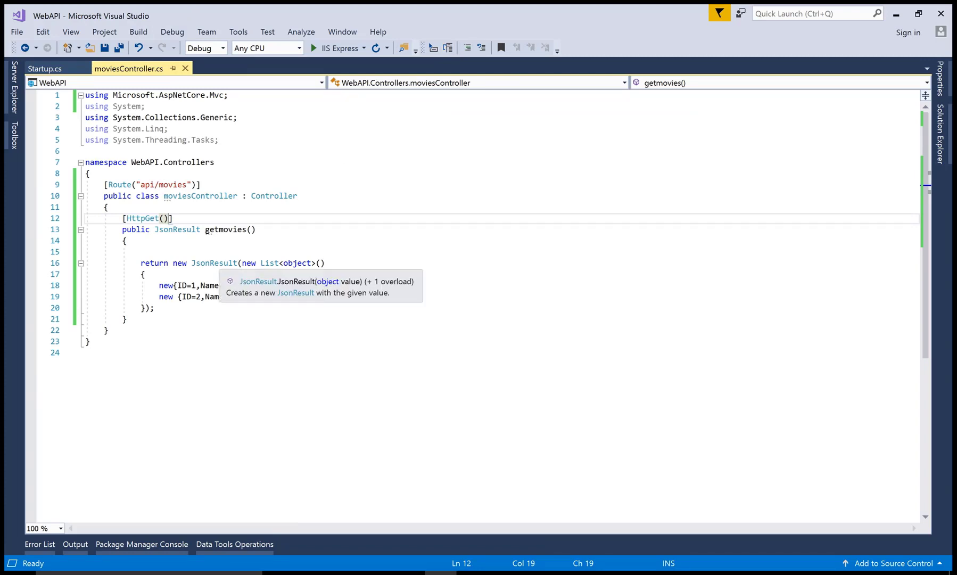